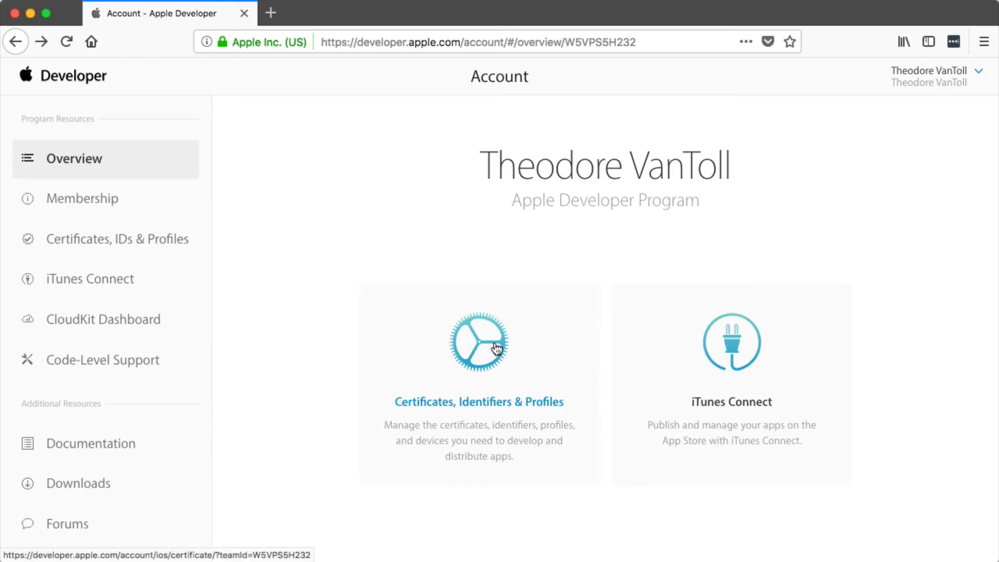
Step: Start a new iOS certificate in Certificates, Identifiers & Profiles and choose the iOS App Development type
click(478, 341)
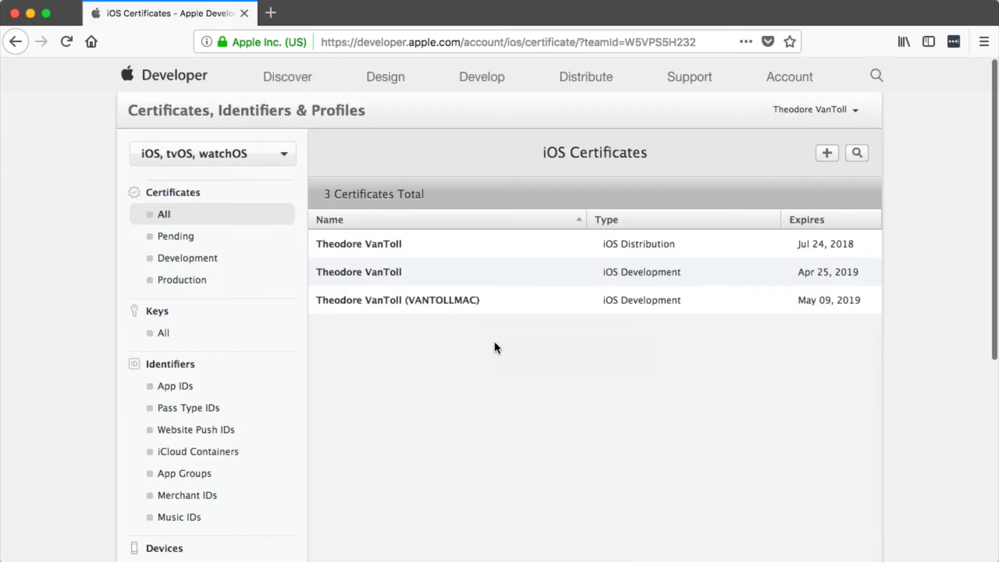
scroll(down, 3)
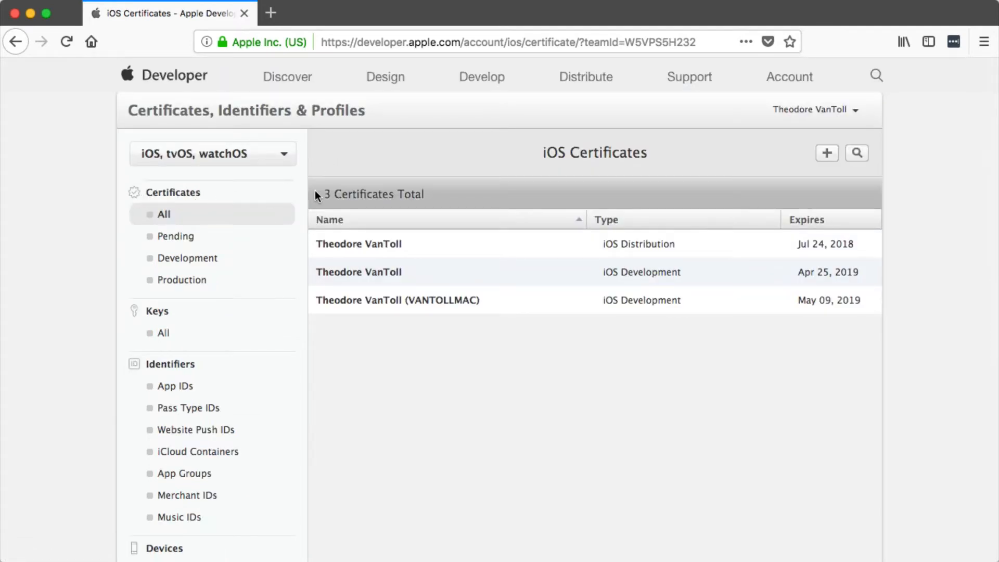
mouse_move(405, 151)
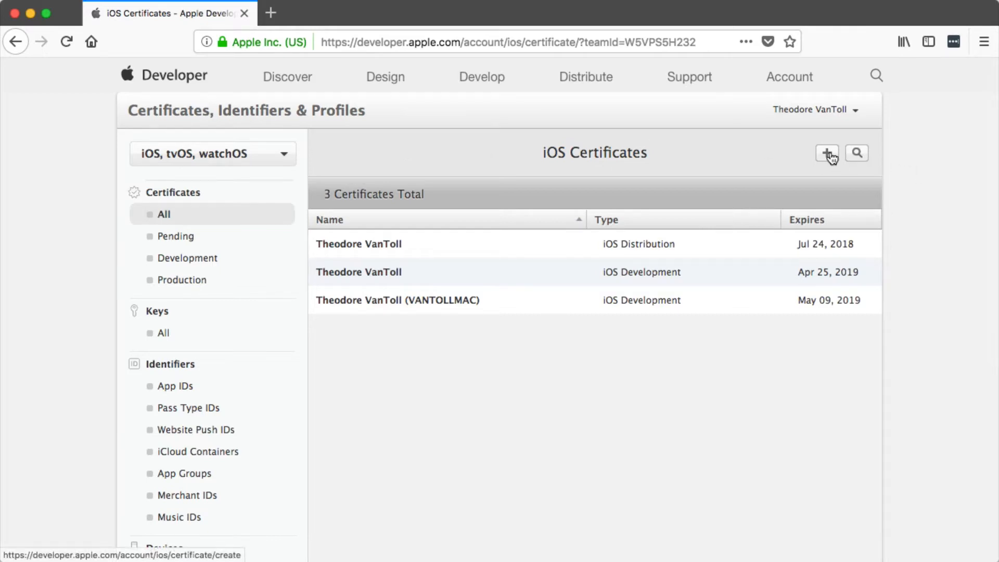
click(828, 153)
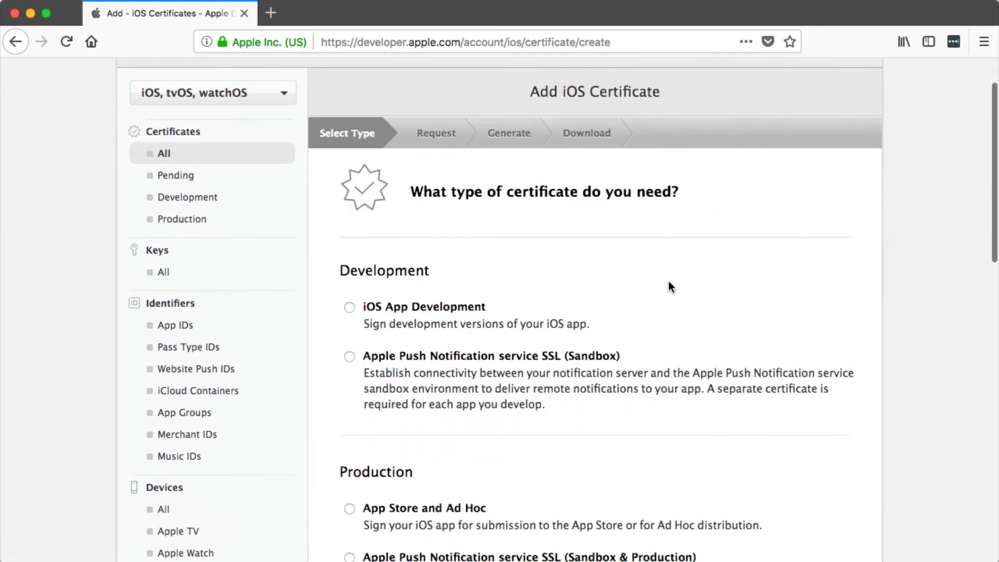
scroll(down, 3)
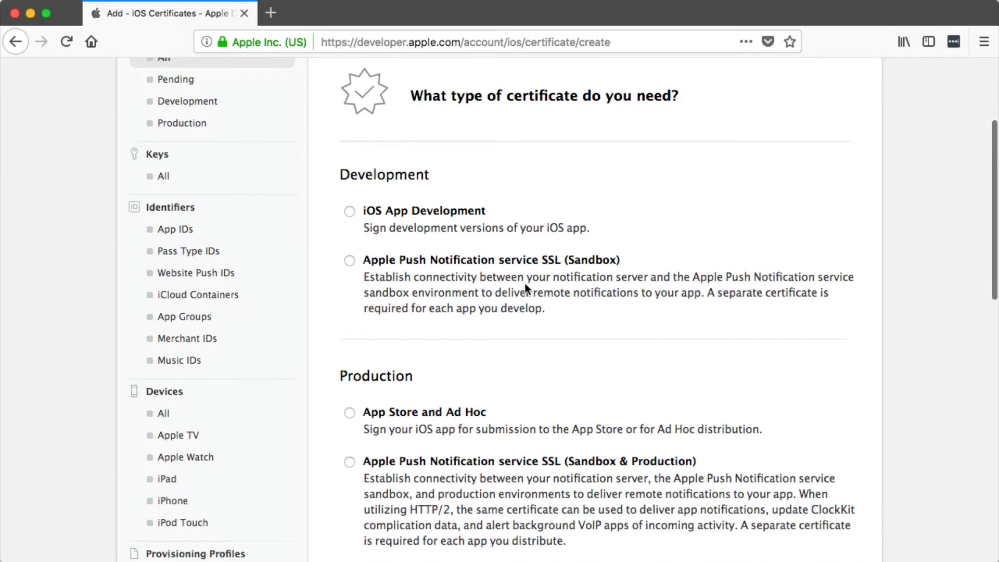
mouse_move(364, 210)
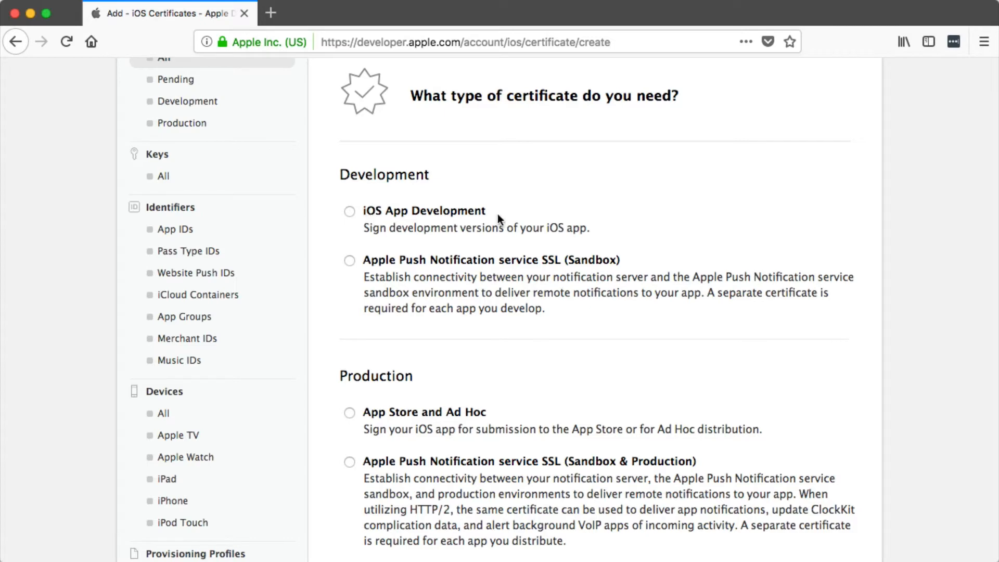
mouse_move(484, 416)
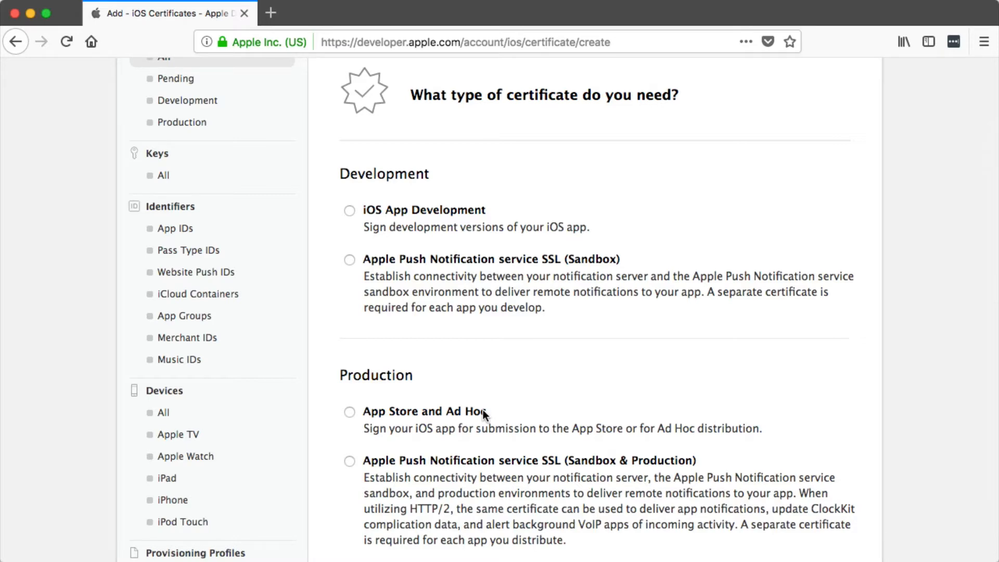
mouse_move(472, 219)
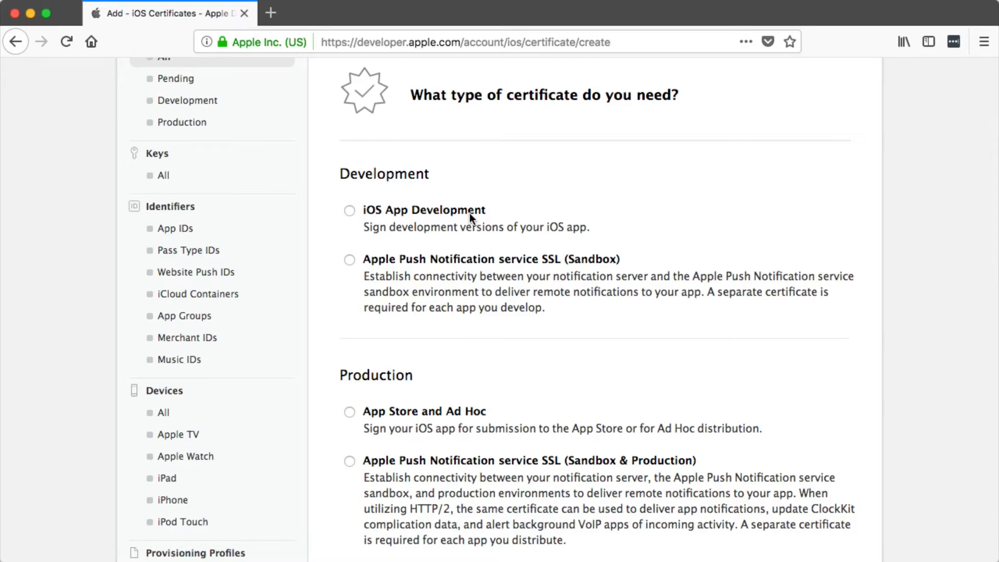
mouse_move(444, 412)
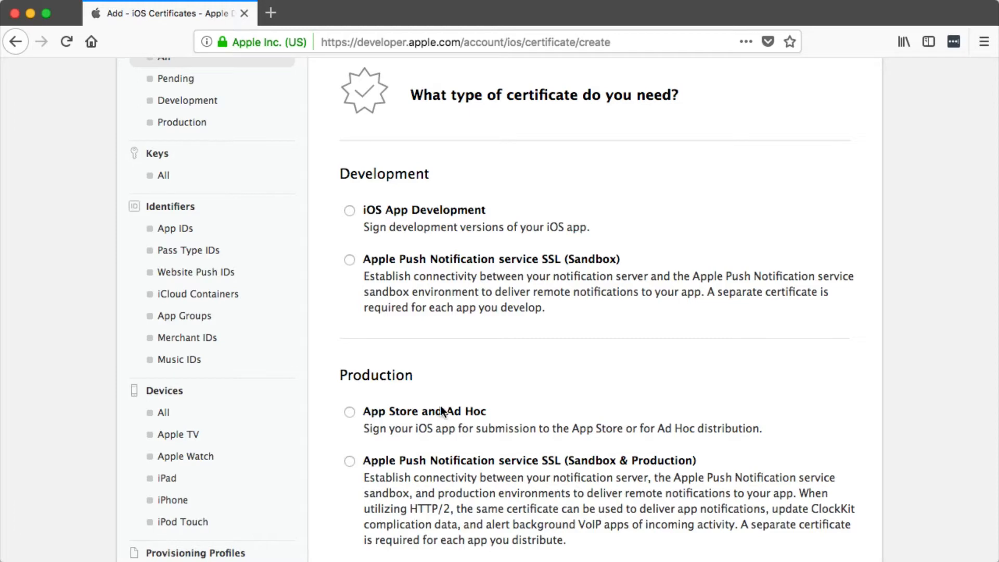
mouse_move(347, 216)
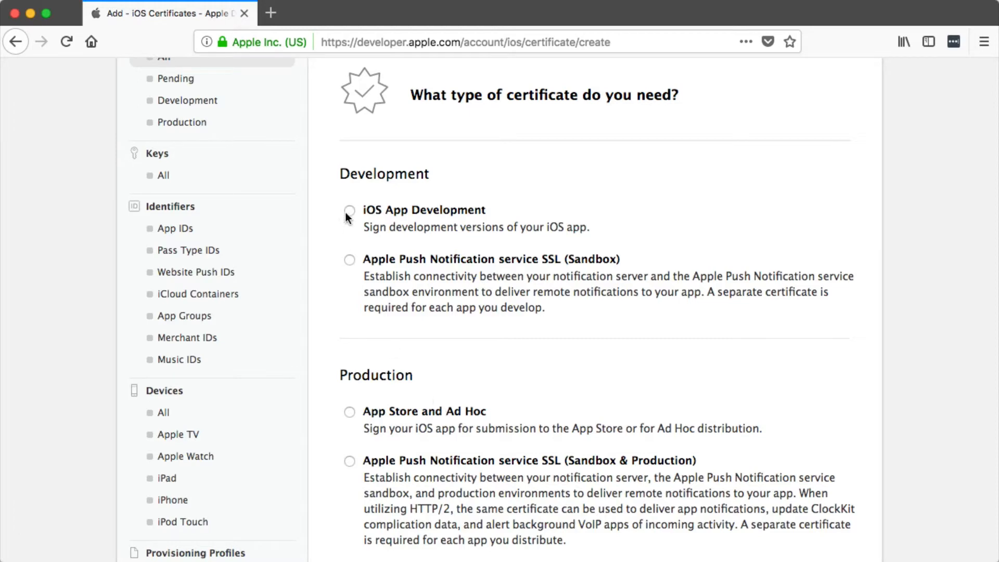
click(349, 211)
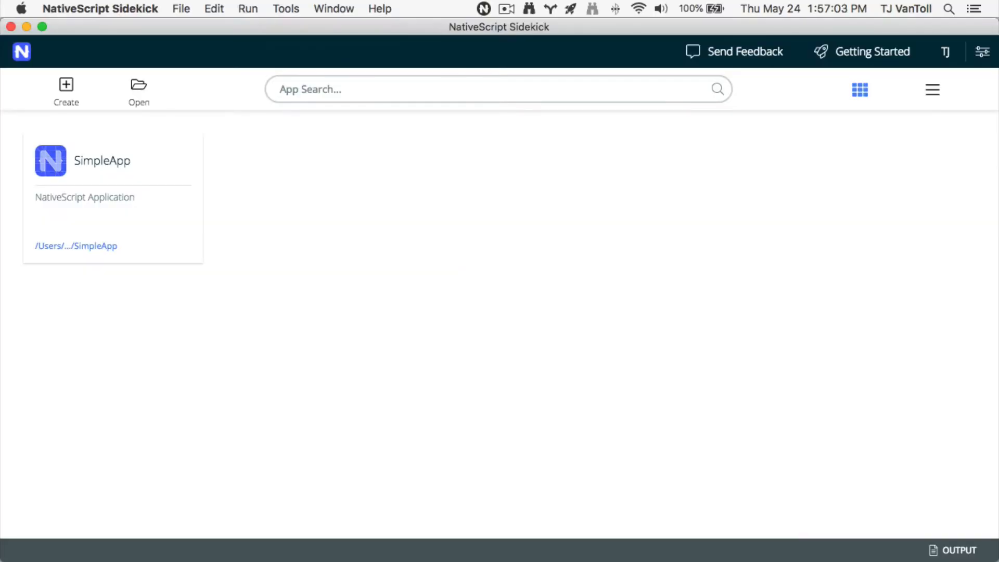
Step: Generate a certificate signing request via Tools and save it to the Desktop as 'development'
click(285, 9)
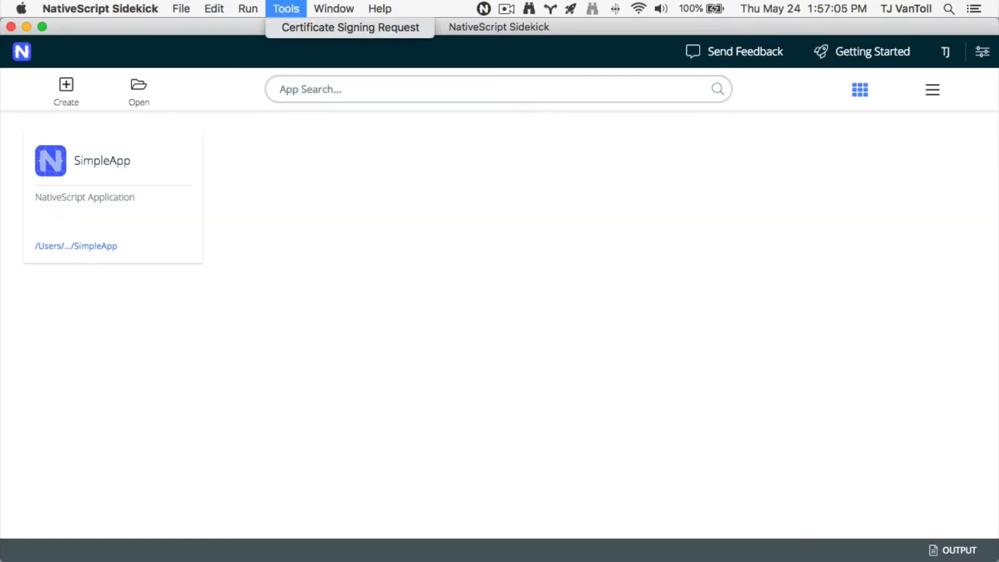
mouse_move(349, 27)
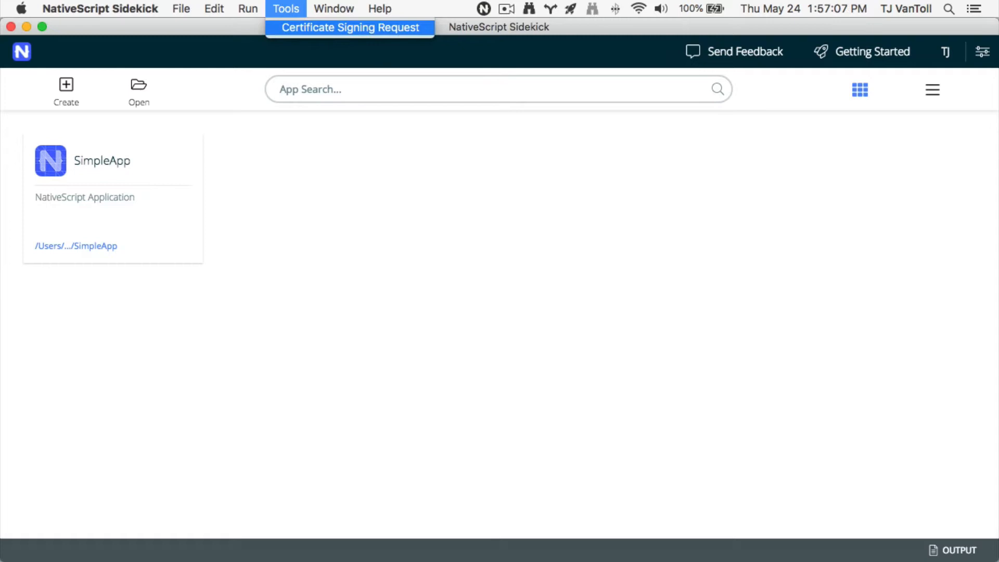
click(348, 27)
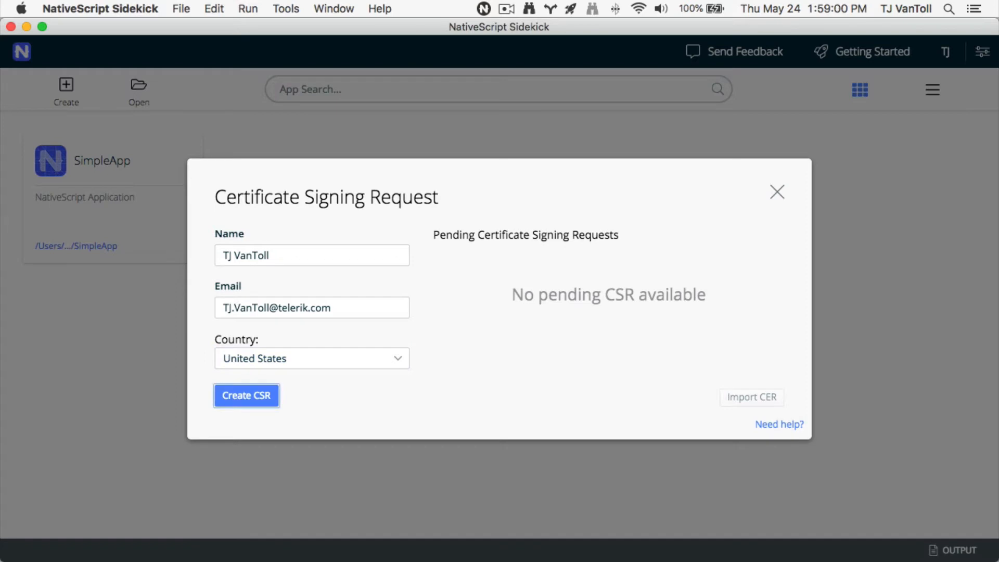
click(246, 395)
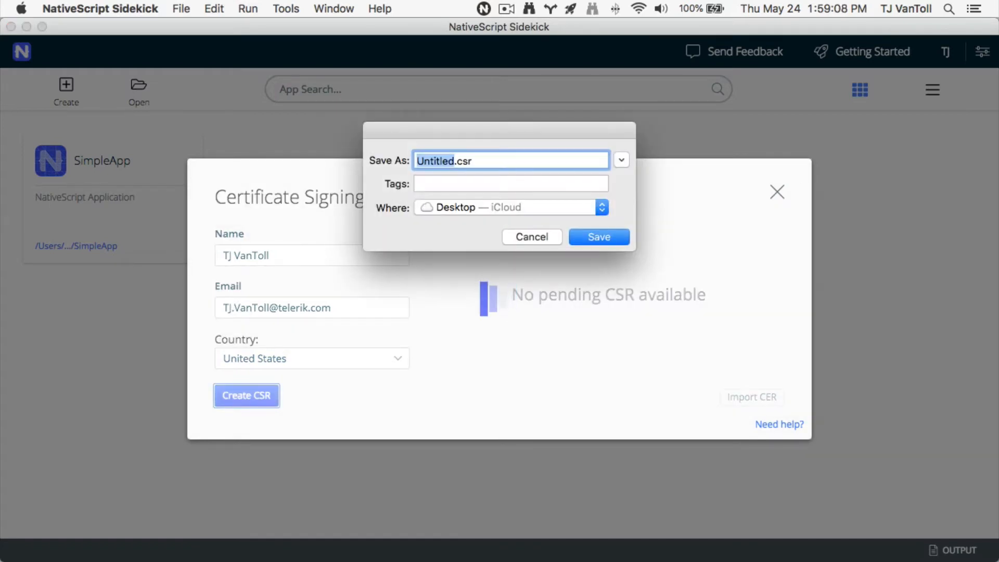
text(developme)
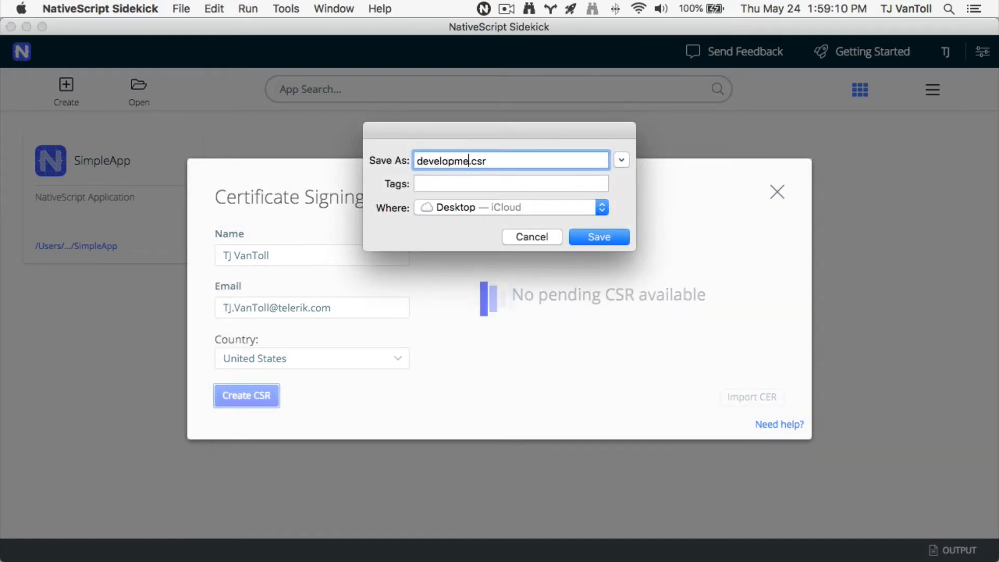
click(598, 237)
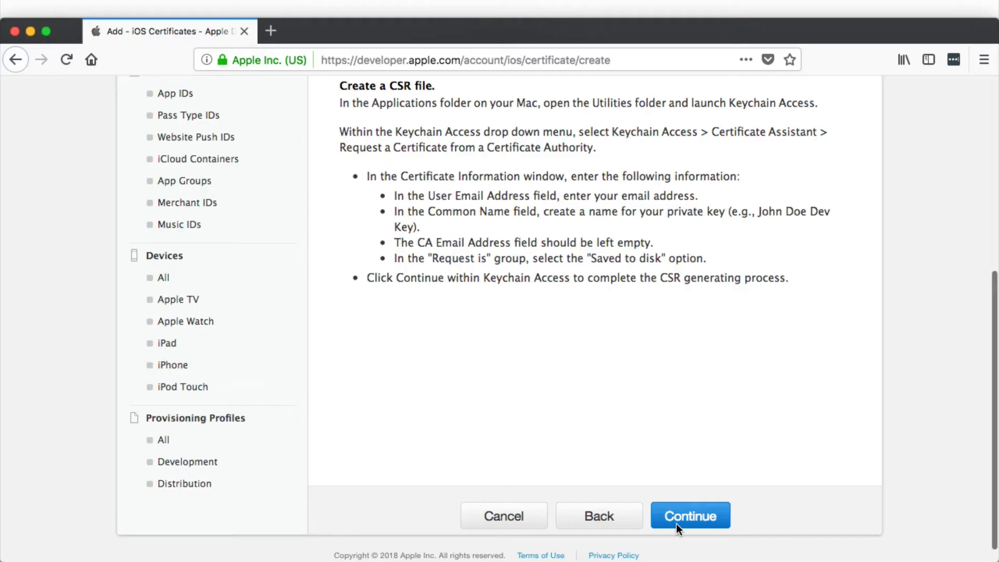
Step: Upload development.csr to generate the iOS Development certificate
click(689, 515)
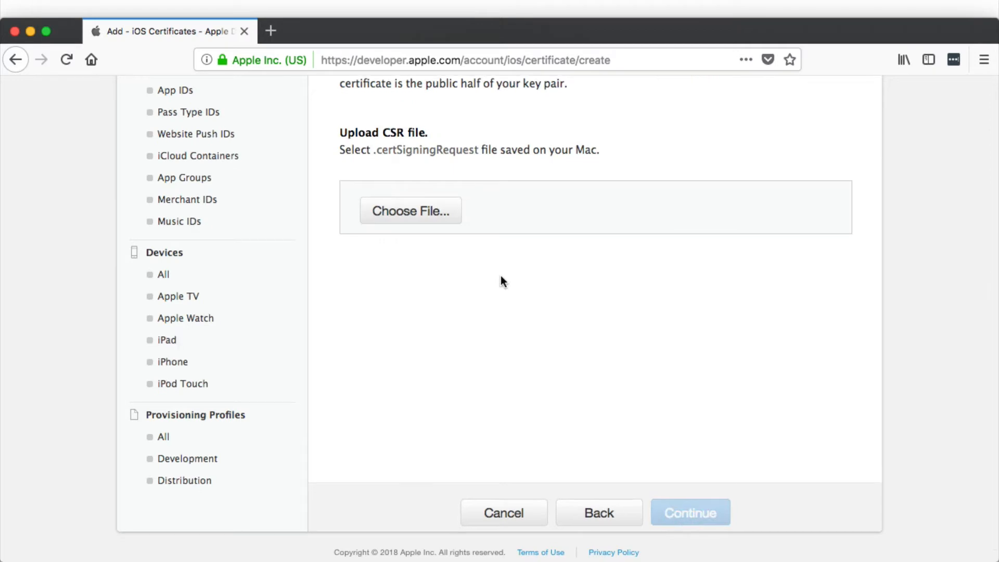
click(410, 210)
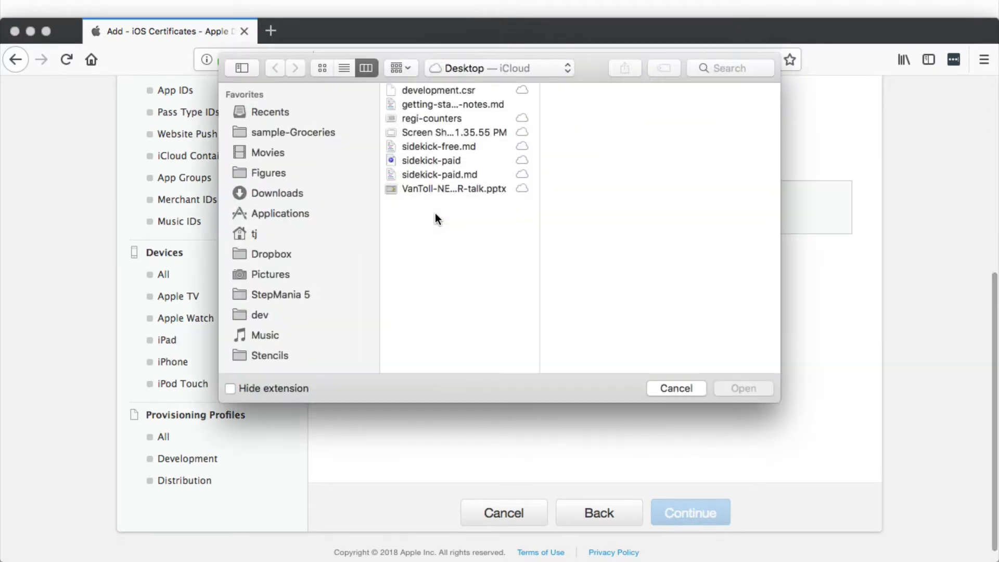
click(744, 389)
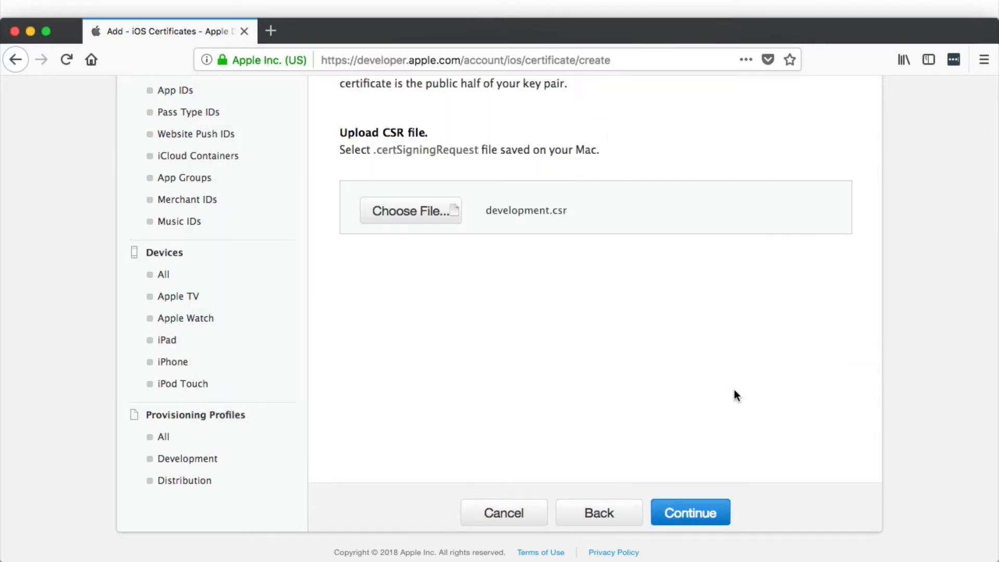
click(689, 512)
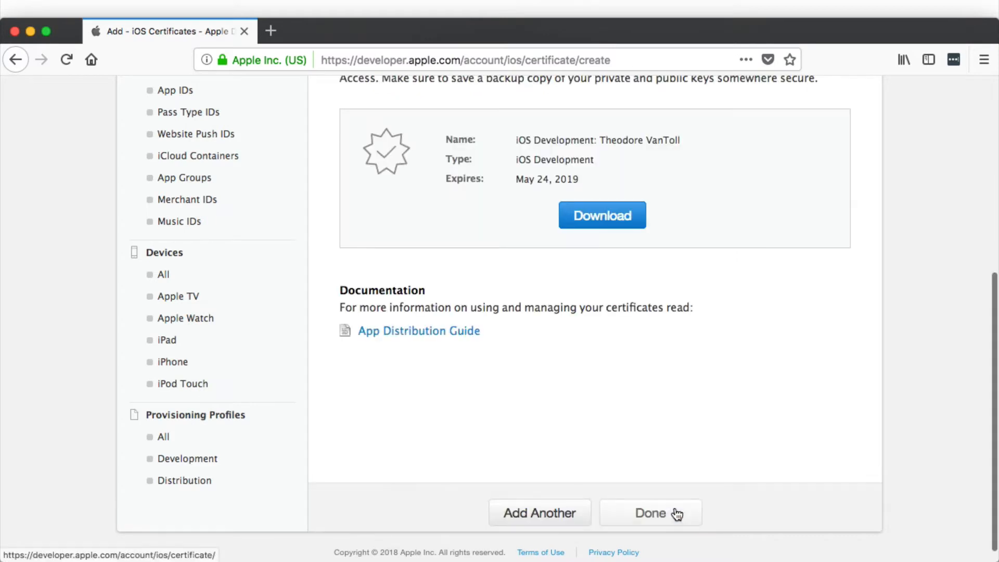
Step: Download the resulting ios_development.cer and save it to disk
click(601, 215)
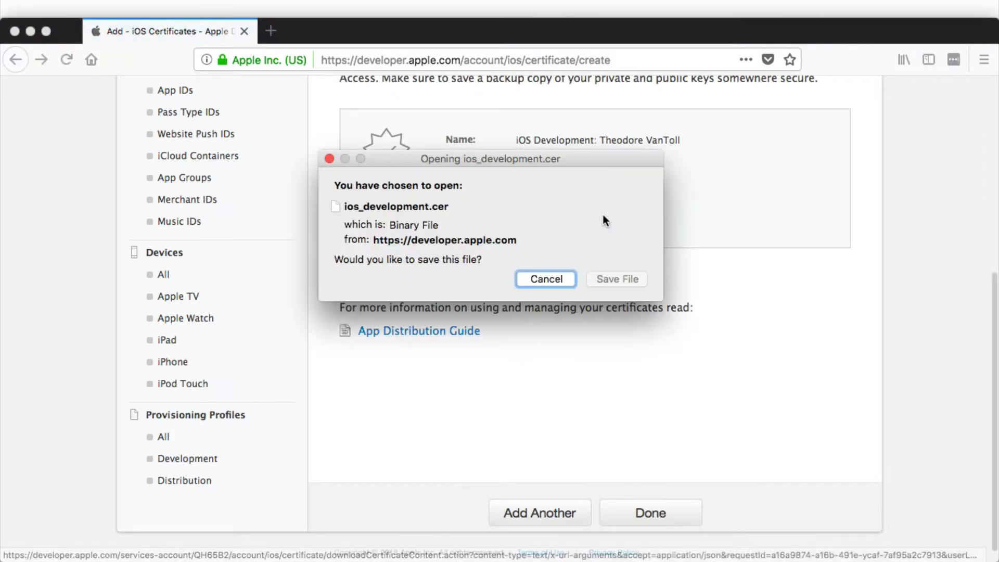
click(616, 279)
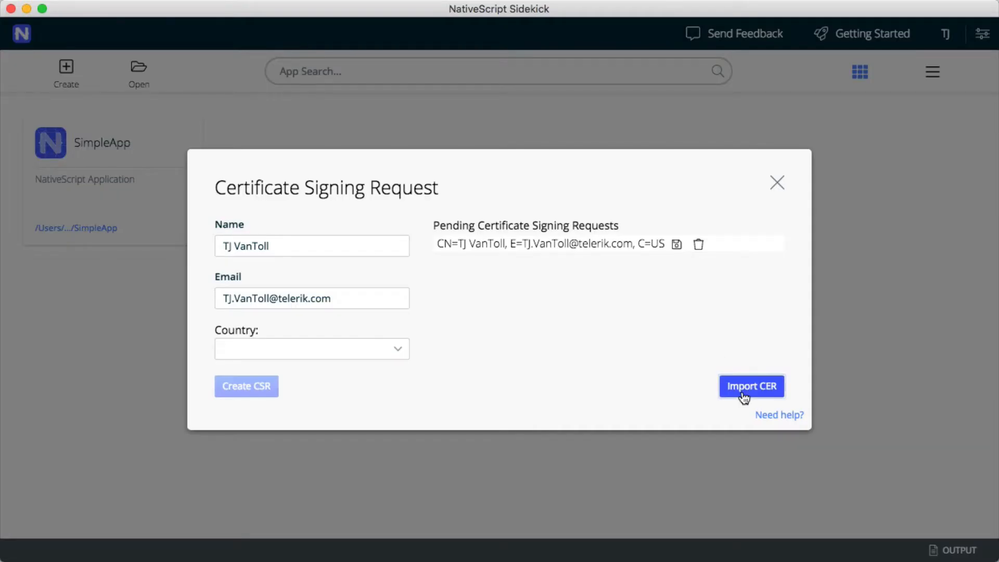
Step: Import ios_development.cer with a password and export it as development.p12
click(751, 386)
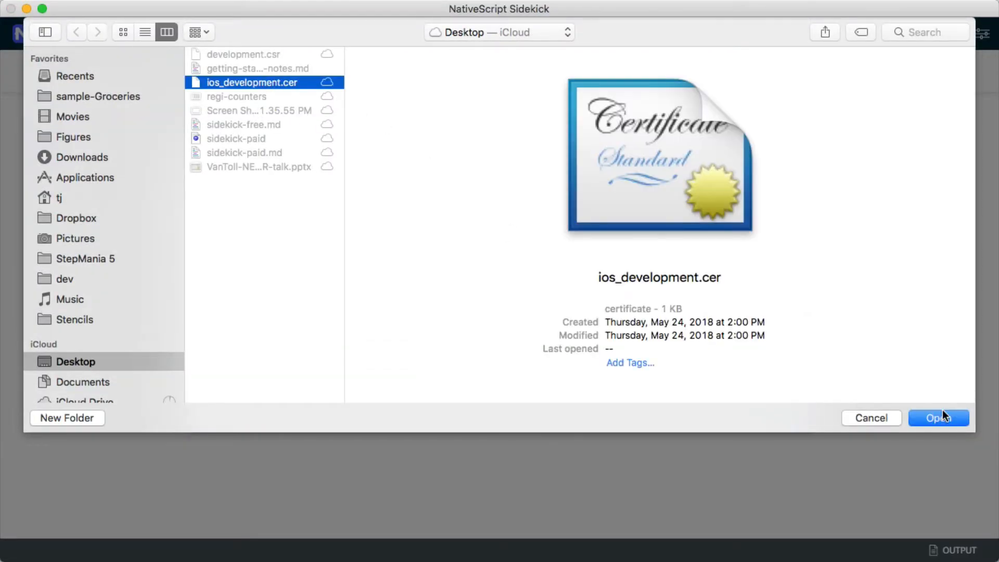
click(938, 418)
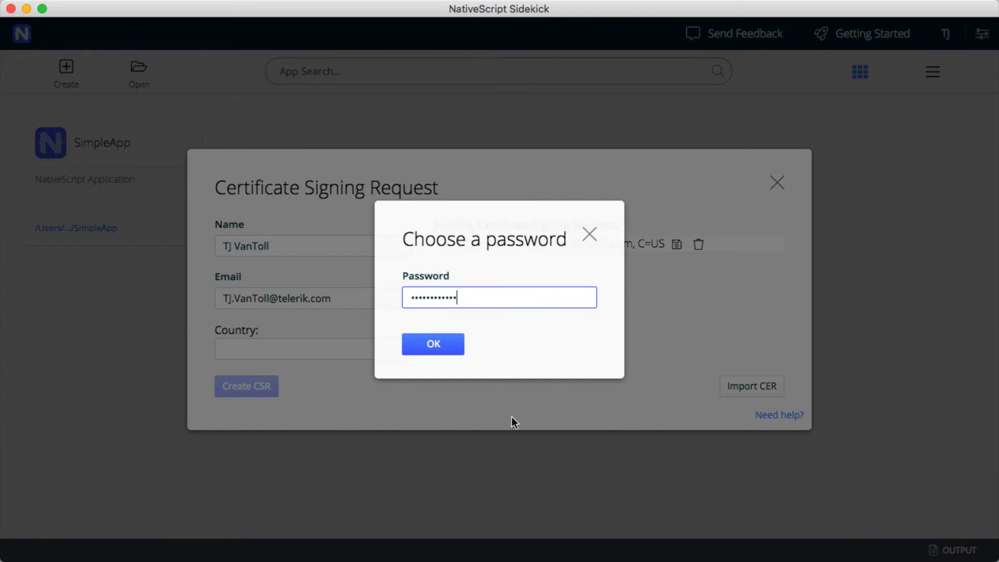
click(433, 344)
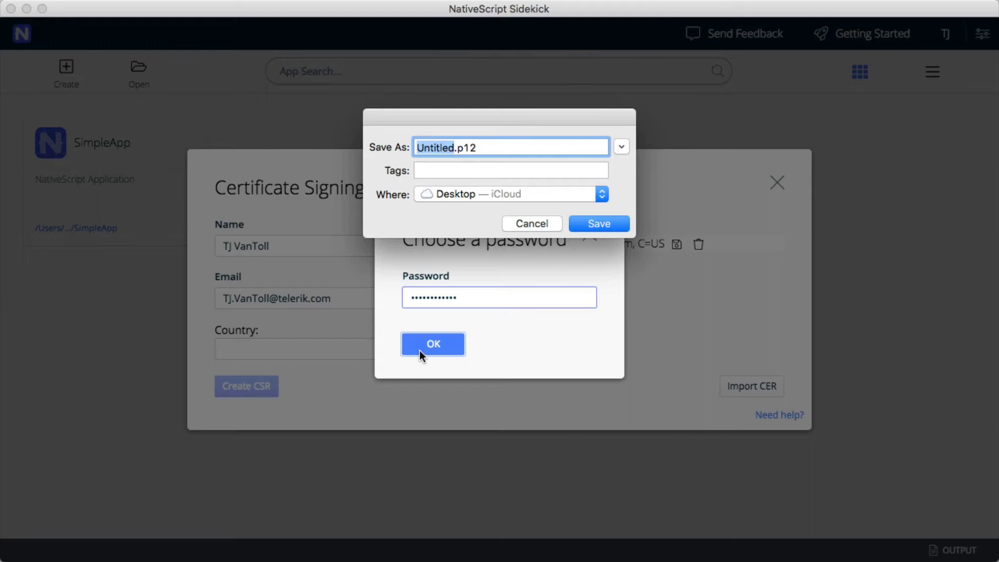
text(development)
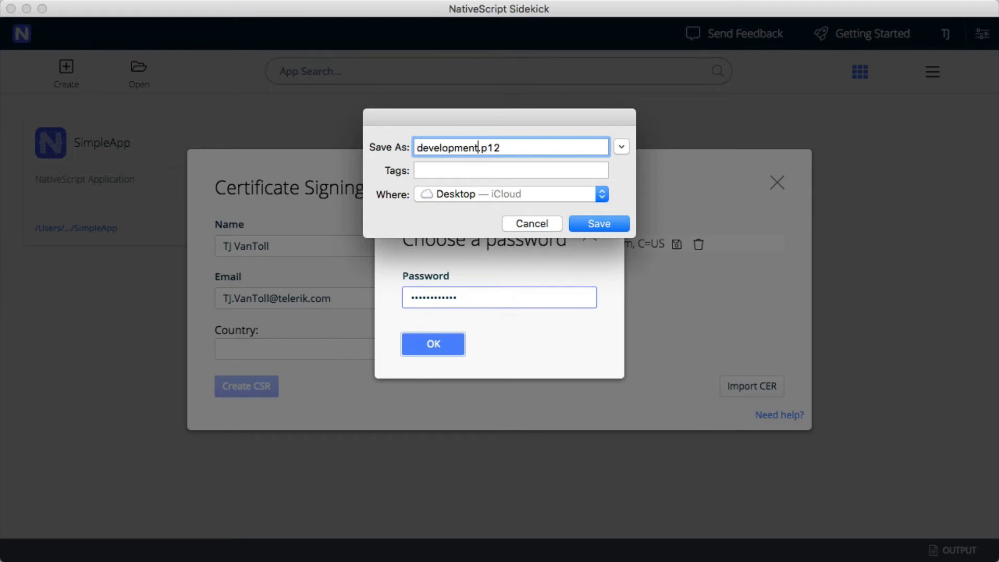
click(597, 223)
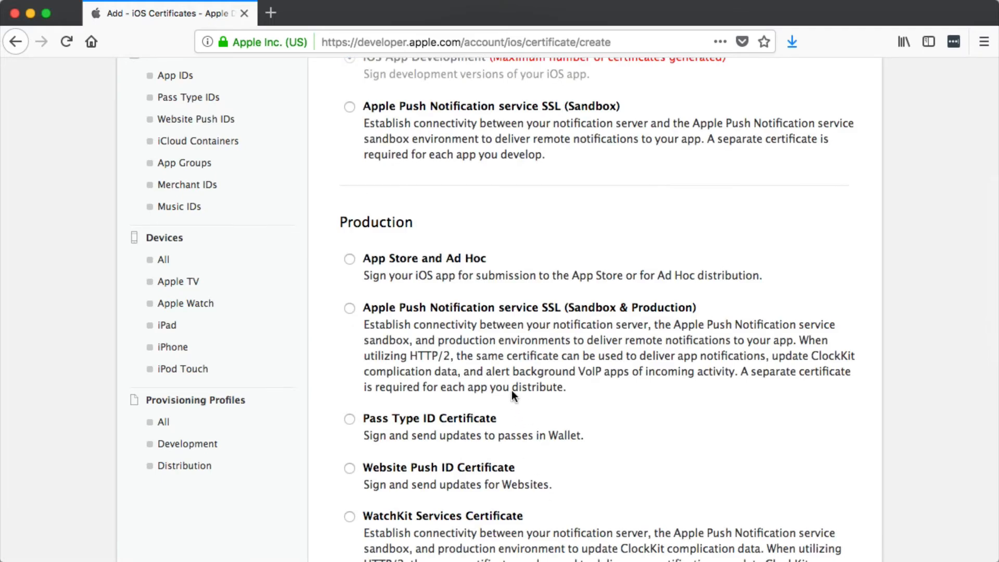
mouse_move(366, 266)
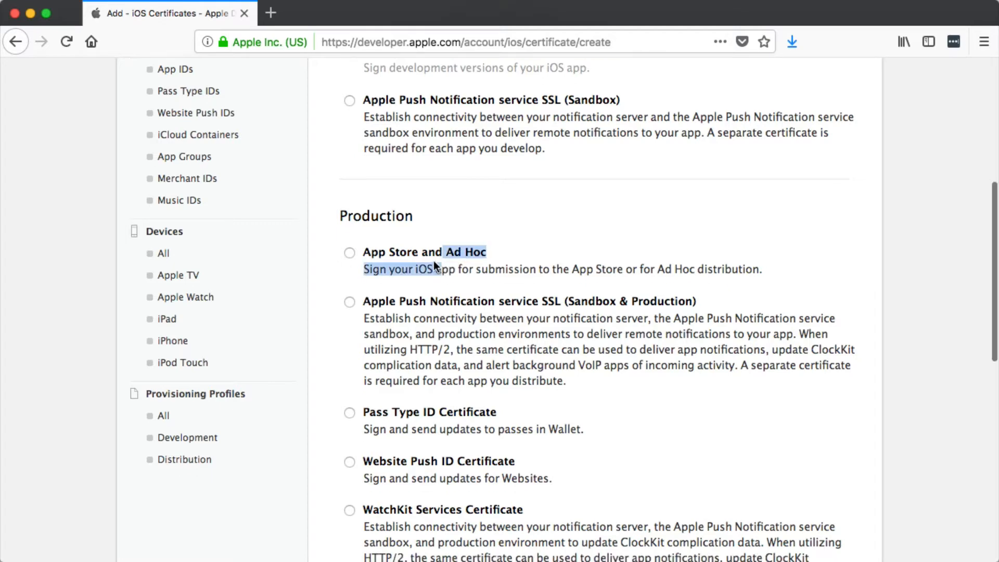
Step: Select the App Store and Ad Hoc type, then show the registered App IDs list
click(350, 252)
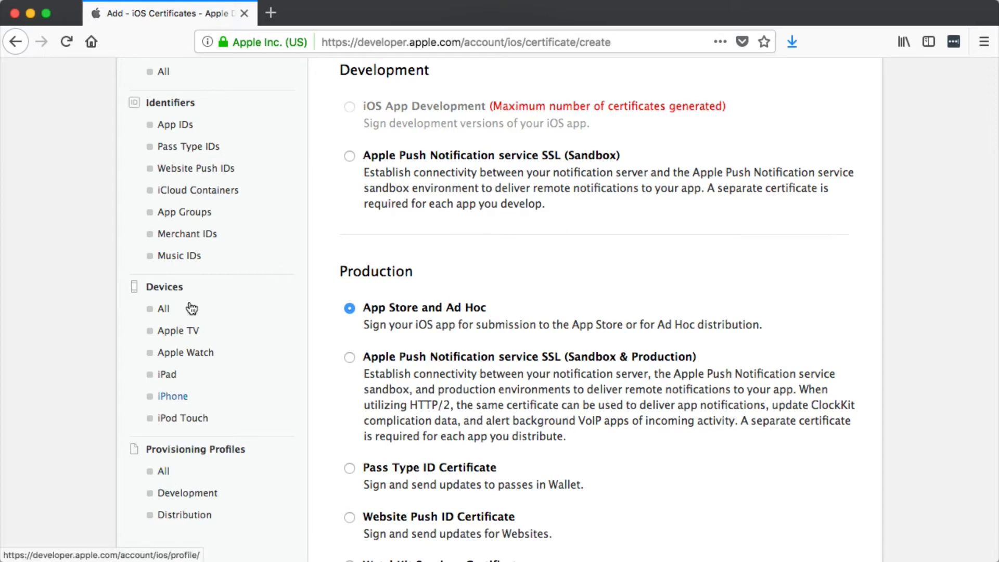
mouse_move(174, 124)
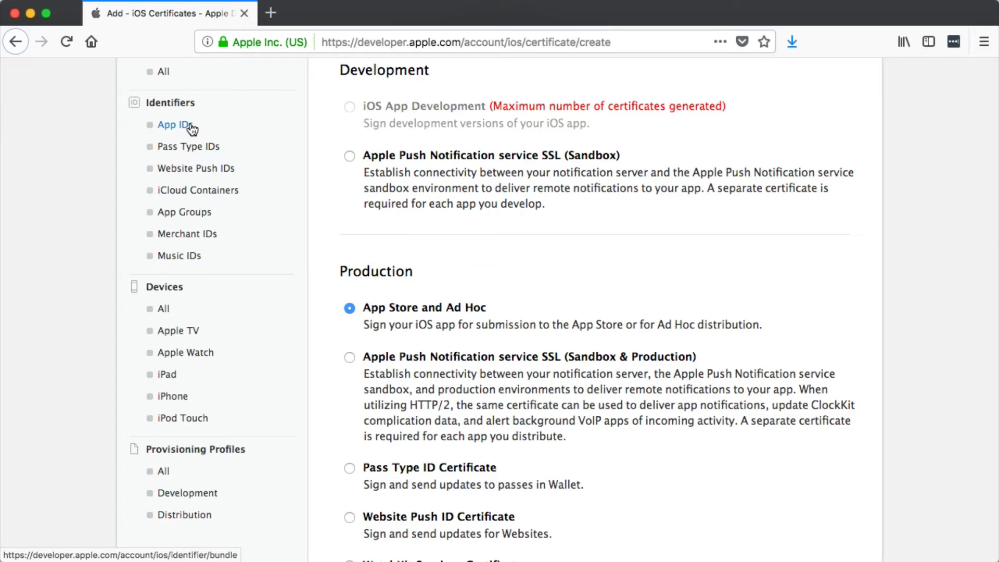
click(175, 124)
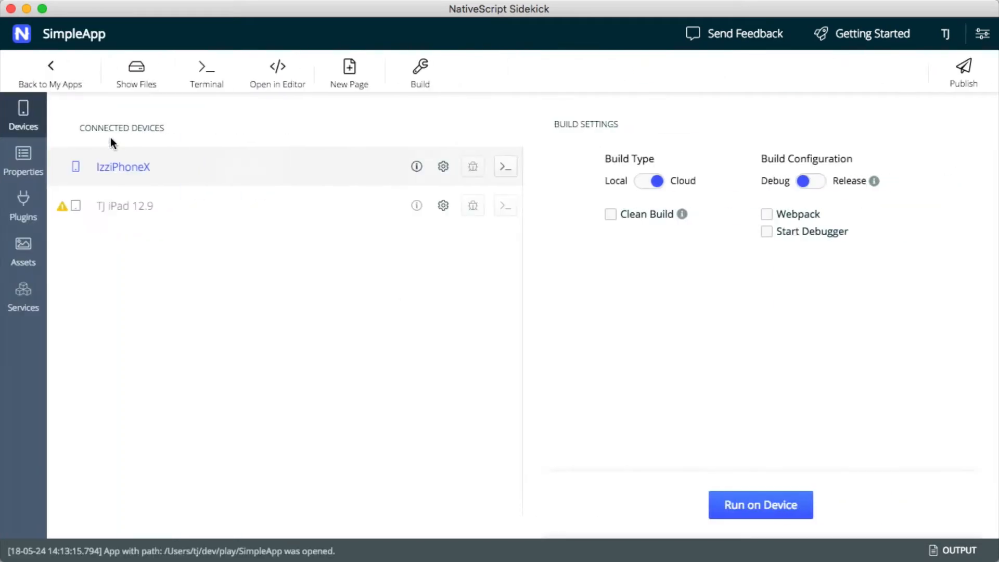
click(23, 162)
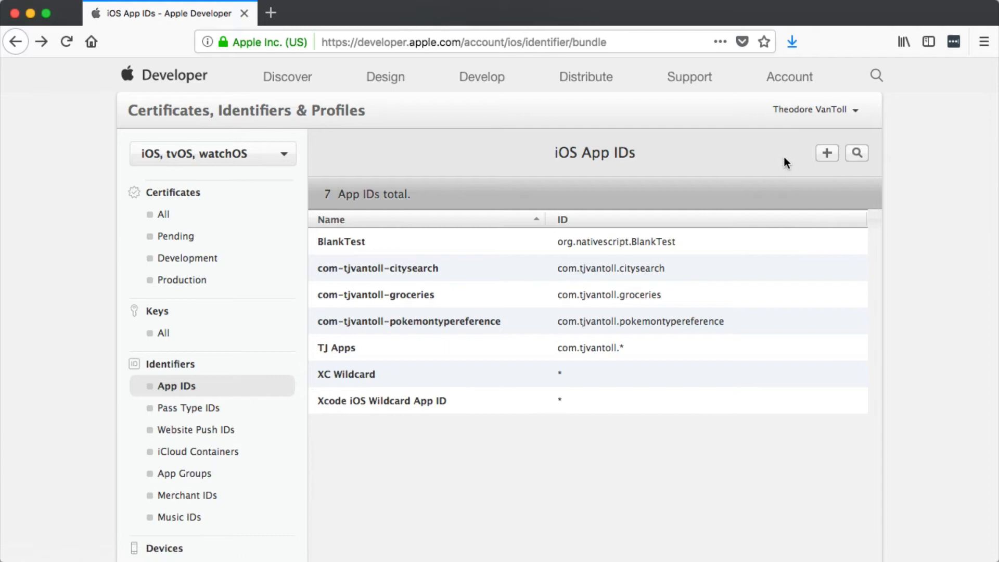
Step: Start a new App ID registration with the name SimpleApp as an Explicit App ID
click(827, 153)
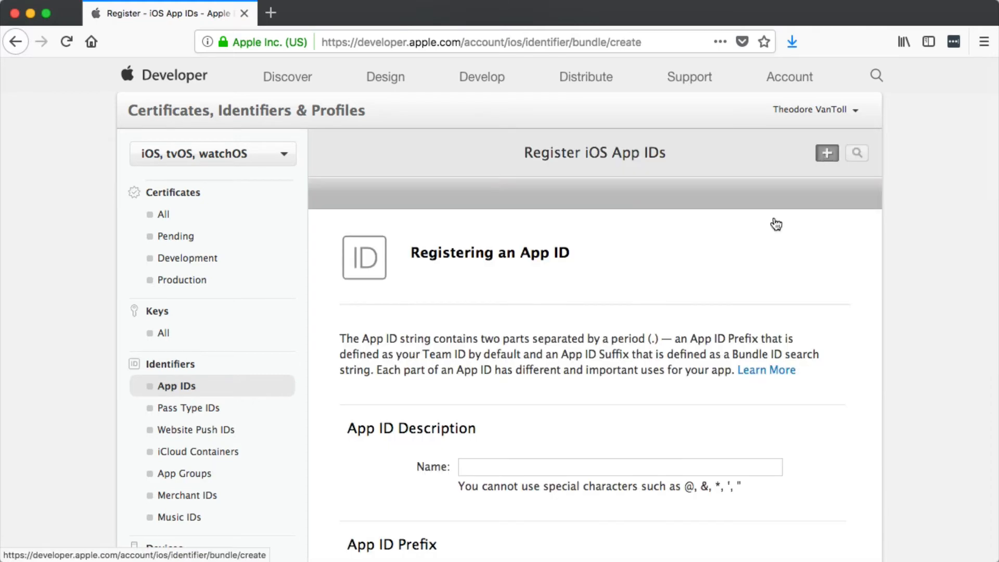
scroll(down, 3)
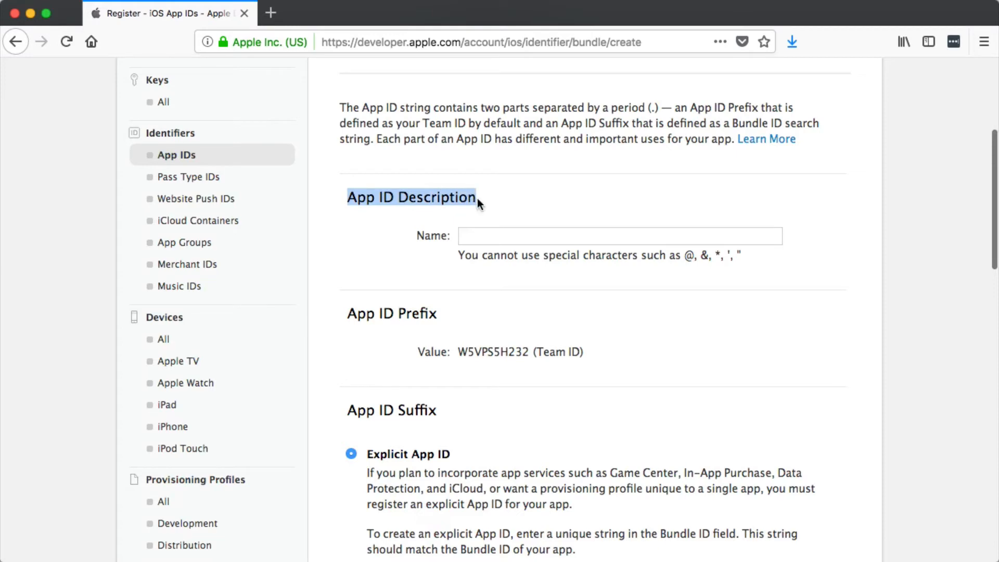
text(SimpleApp)
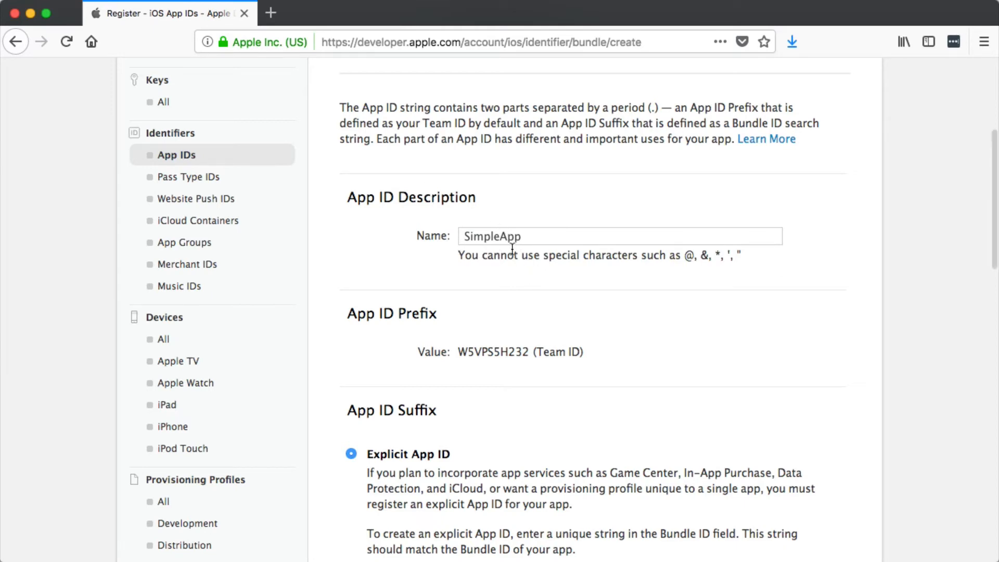
scroll(down, 3)
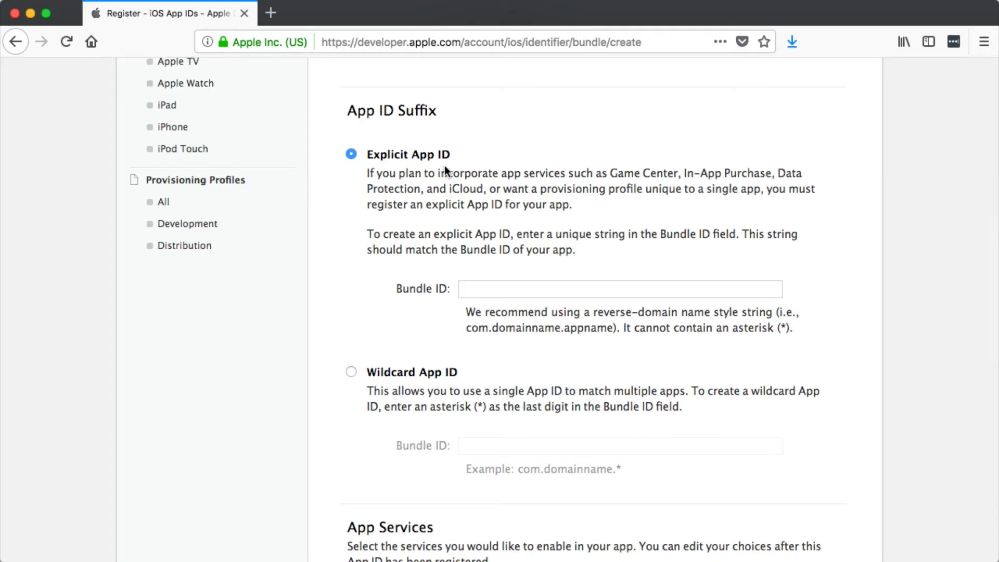
mouse_move(441, 243)
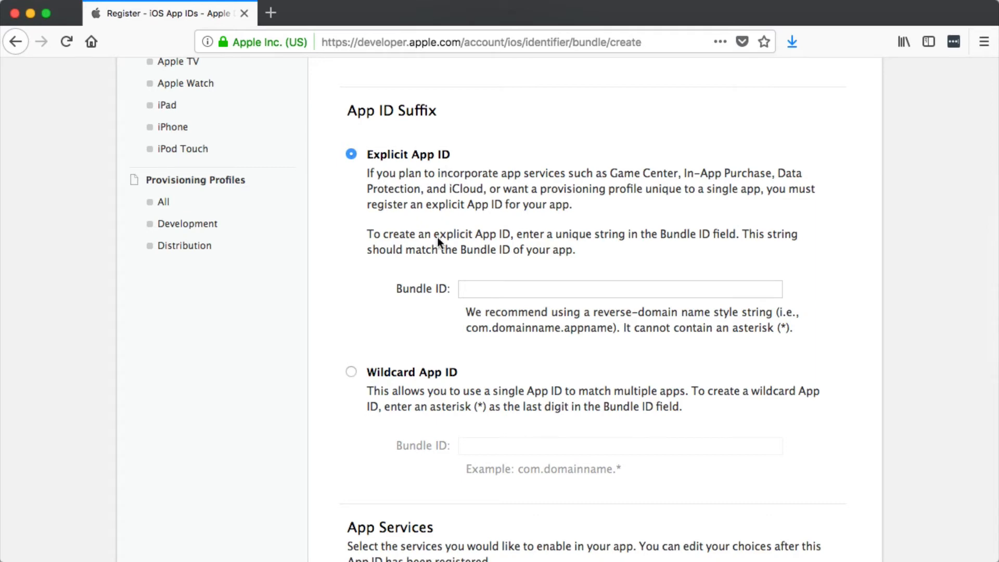
mouse_move(450, 372)
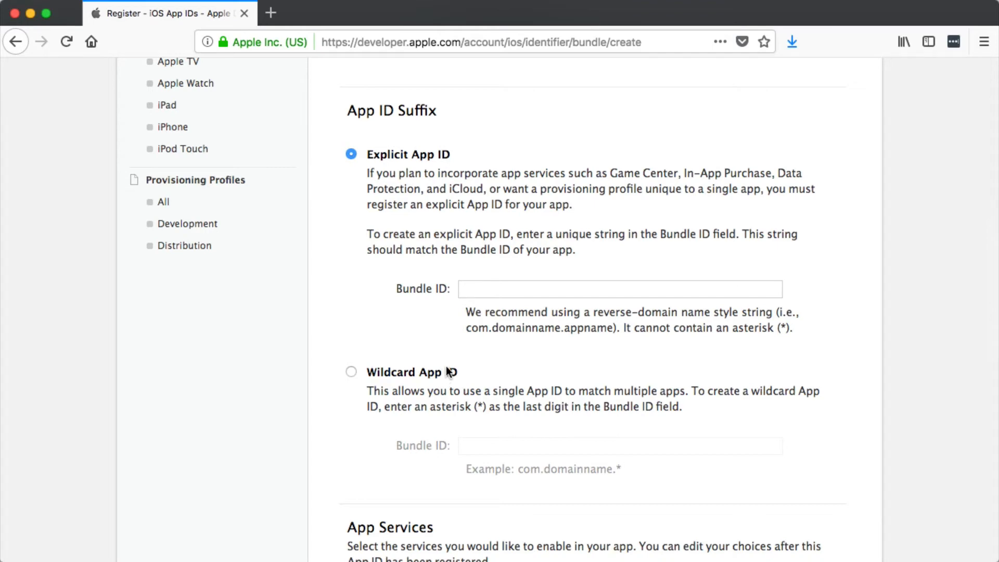
mouse_move(396, 171)
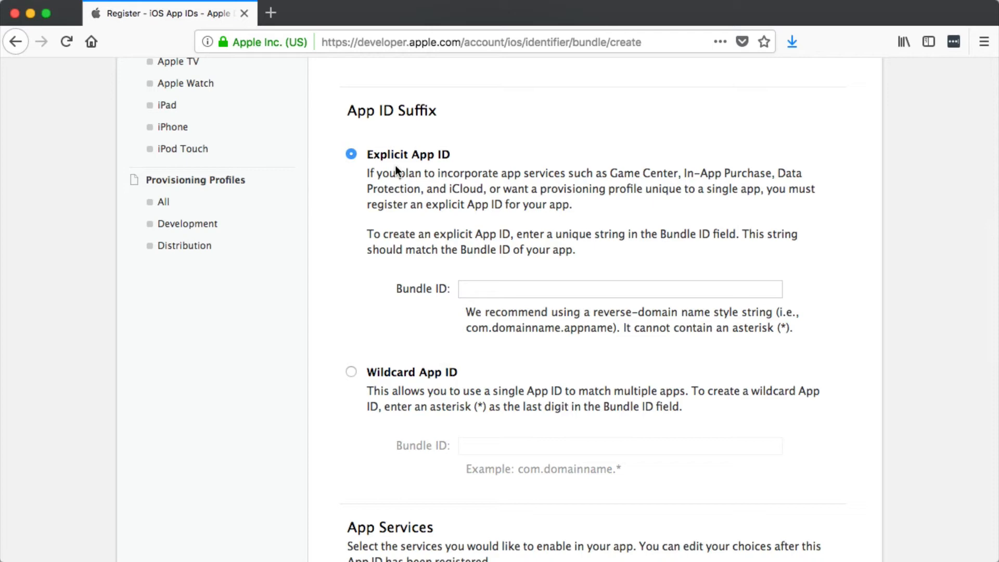
mouse_move(432, 166)
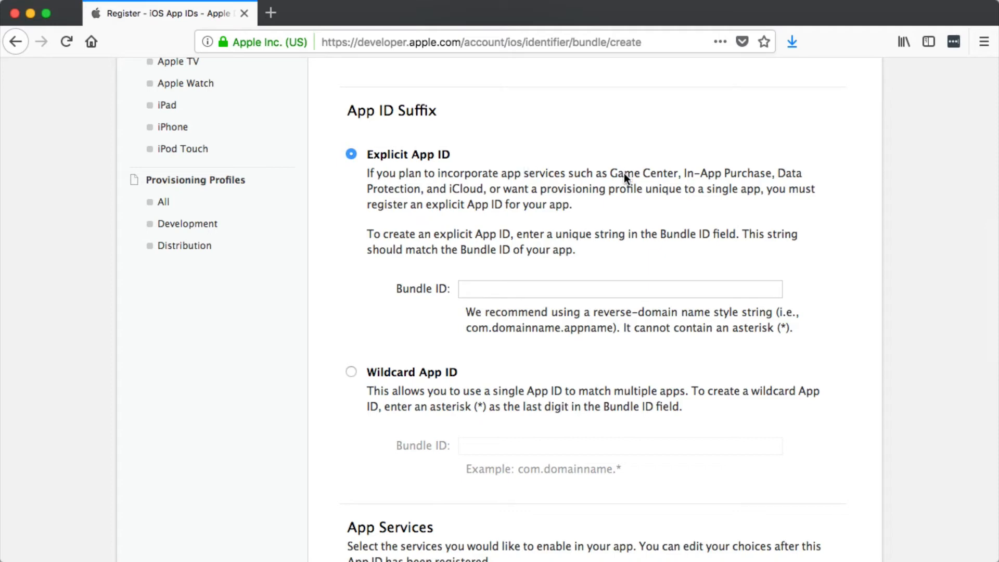
mouse_move(759, 178)
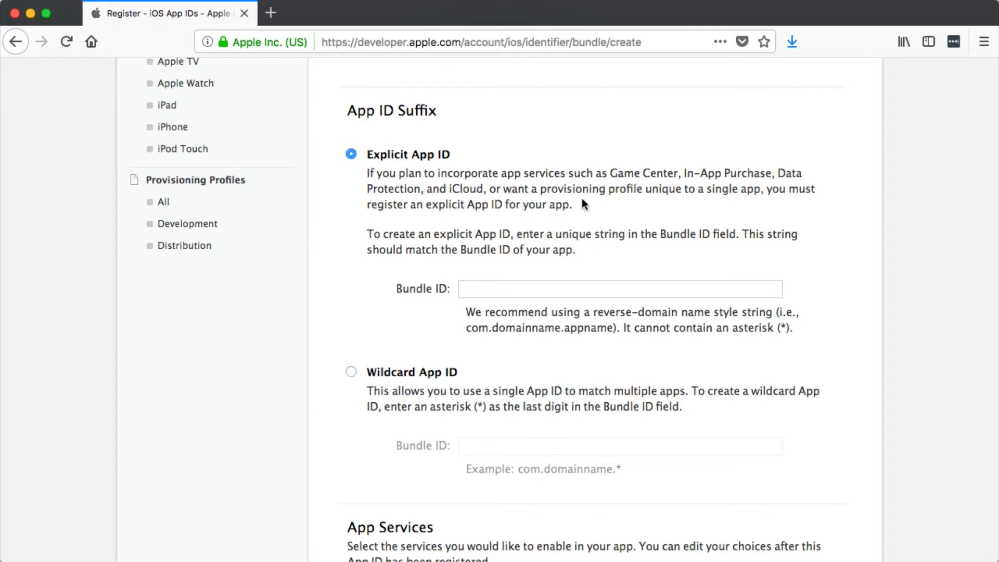
mouse_move(612, 269)
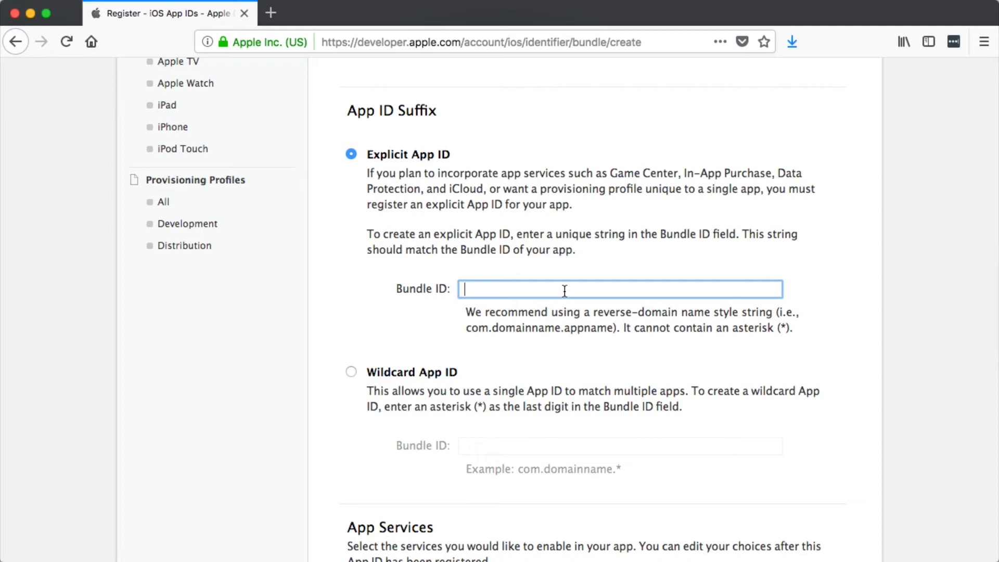
Step: Register the App ID with bundle ID org.nativescript.mysimpleapp and the default services
text(org.nativescript.mysimpleapp)
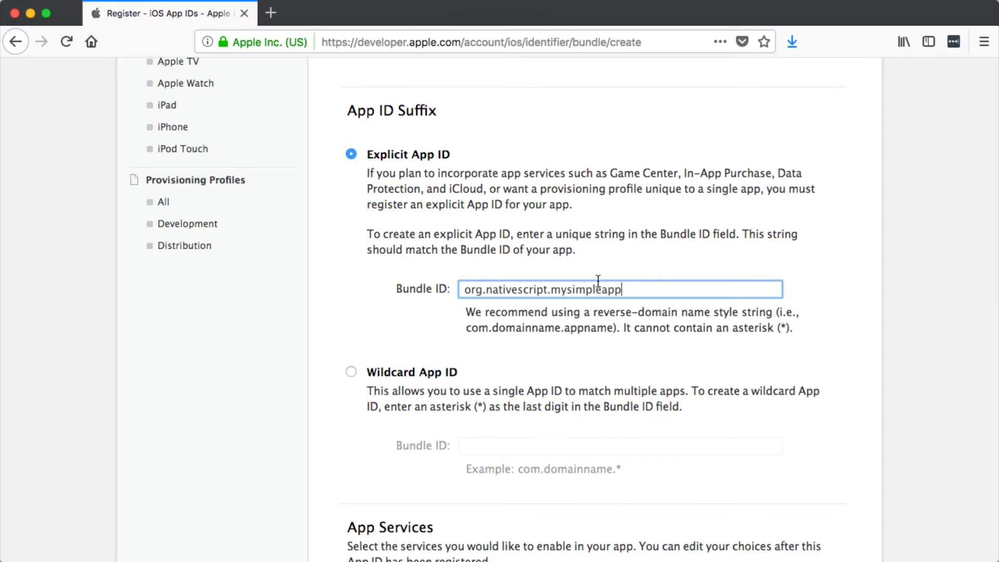
scroll(down, 3)
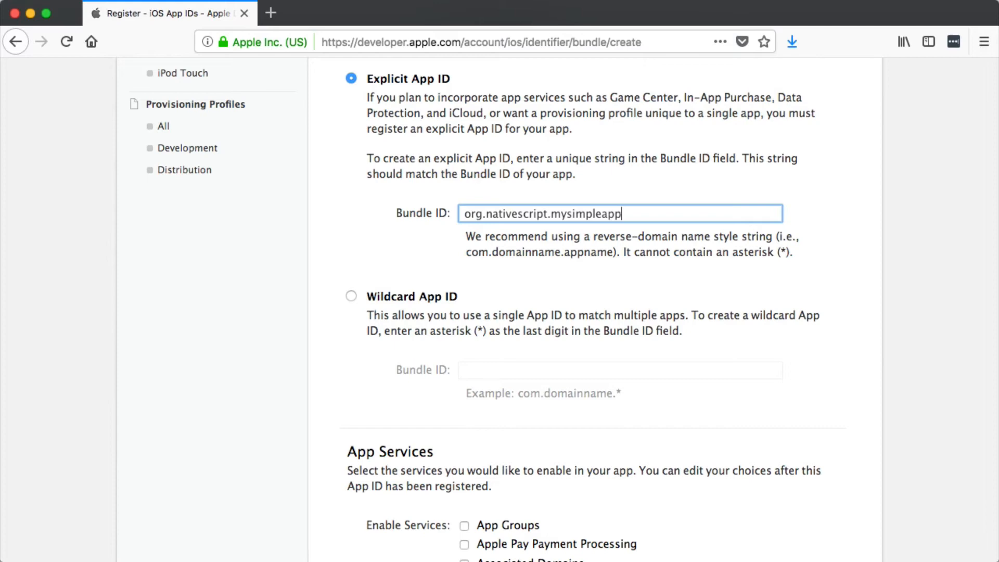
scroll(down, 3)
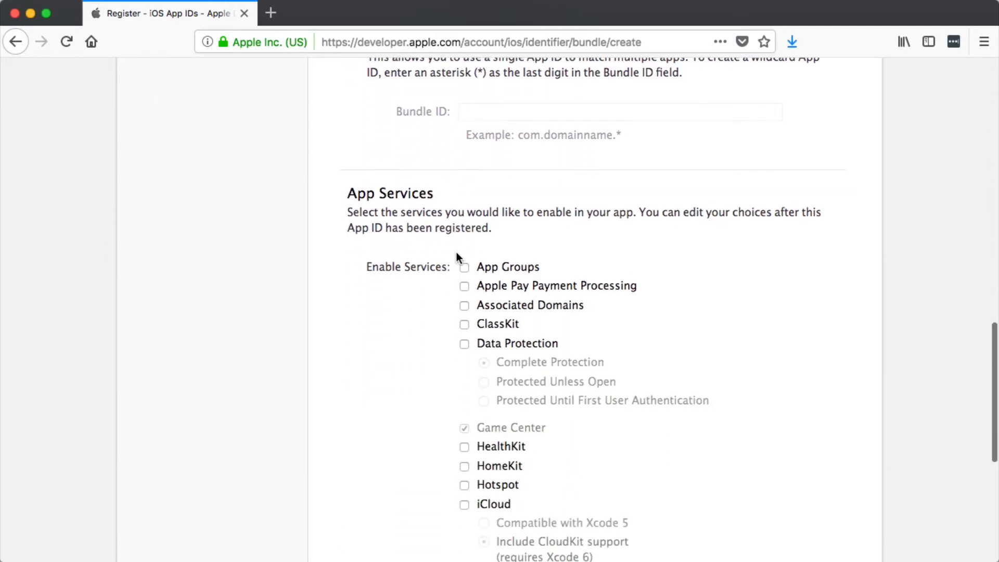
scroll(down, 3)
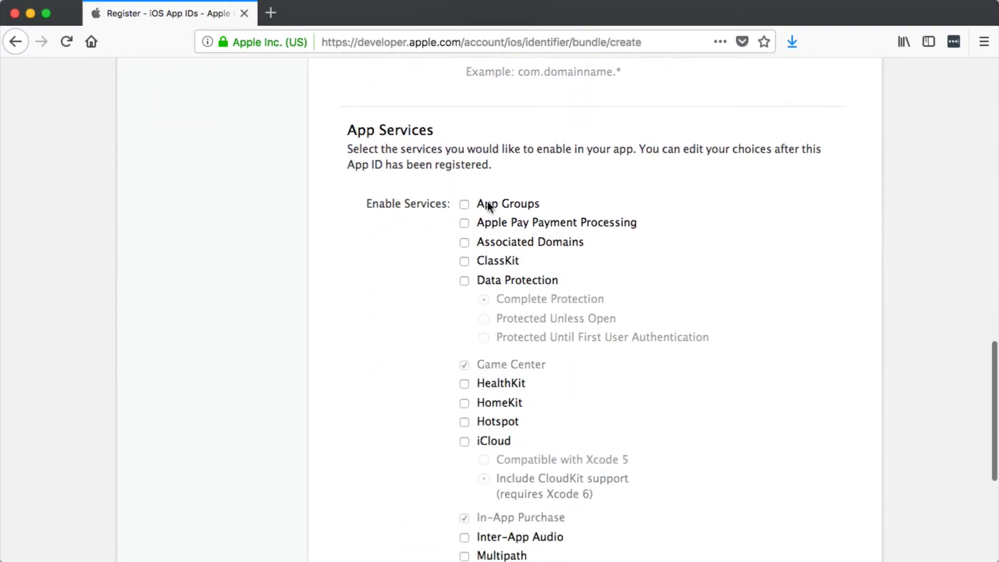
scroll(down, 3)
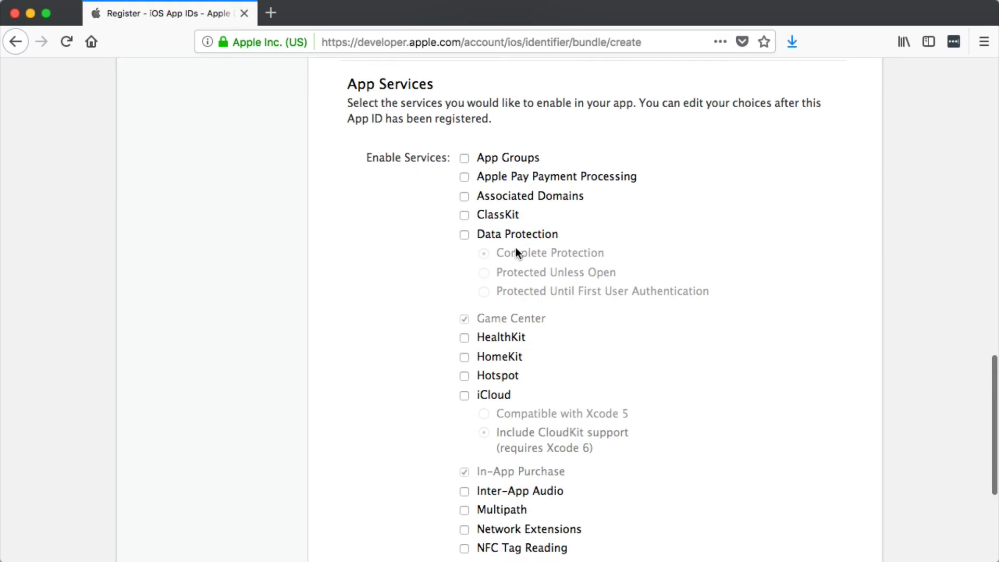
scroll(down, 3)
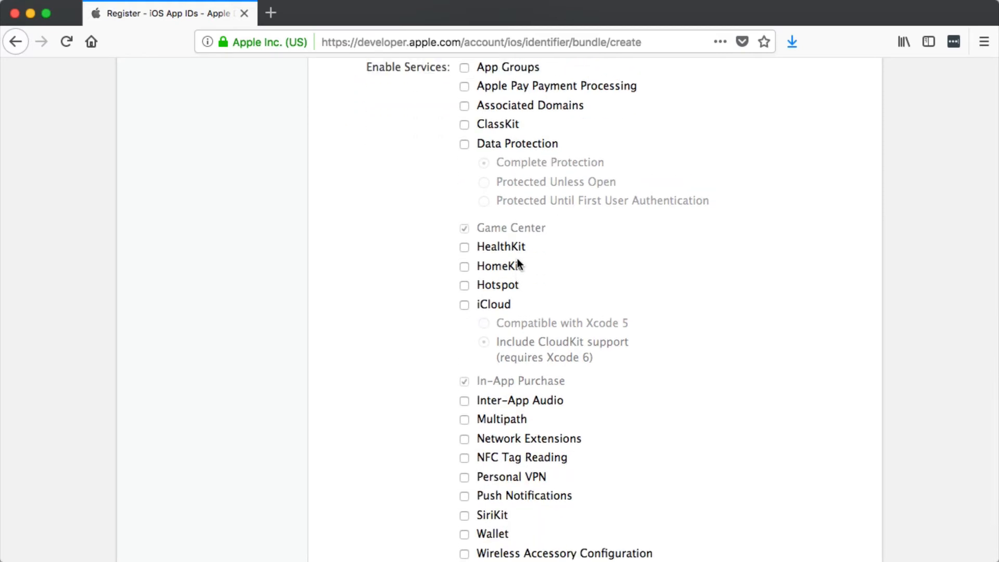
mouse_move(465, 251)
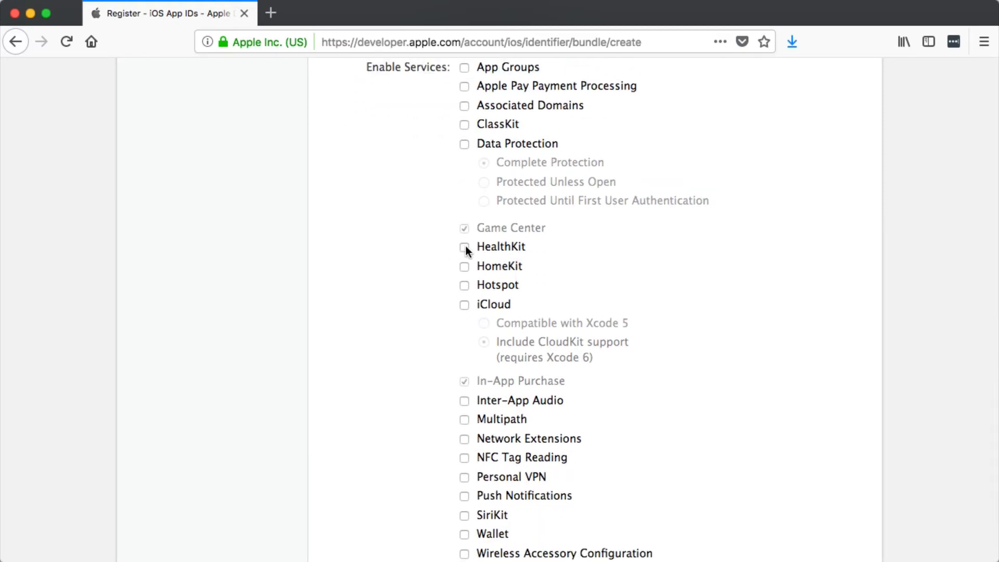
scroll(down, 3)
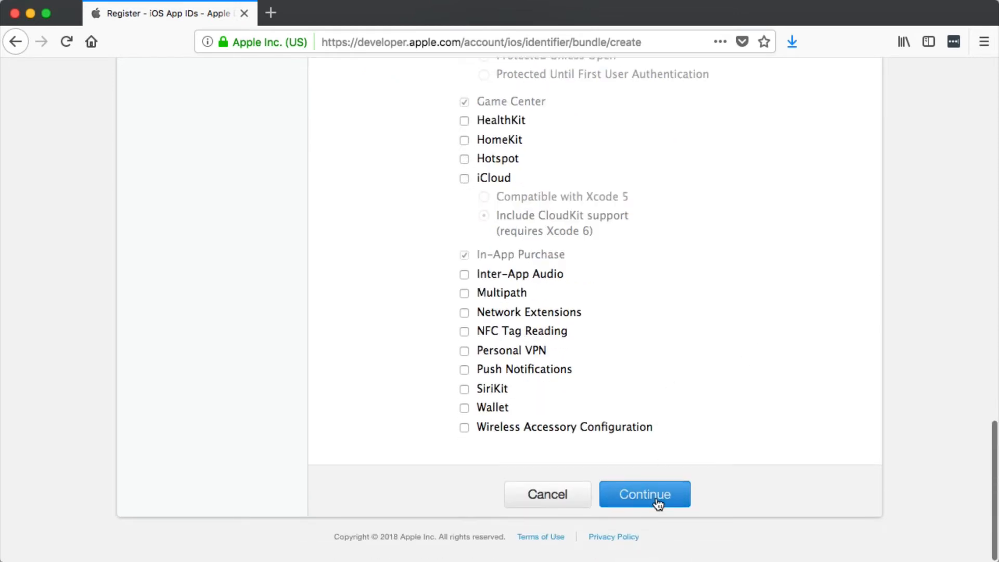
click(645, 493)
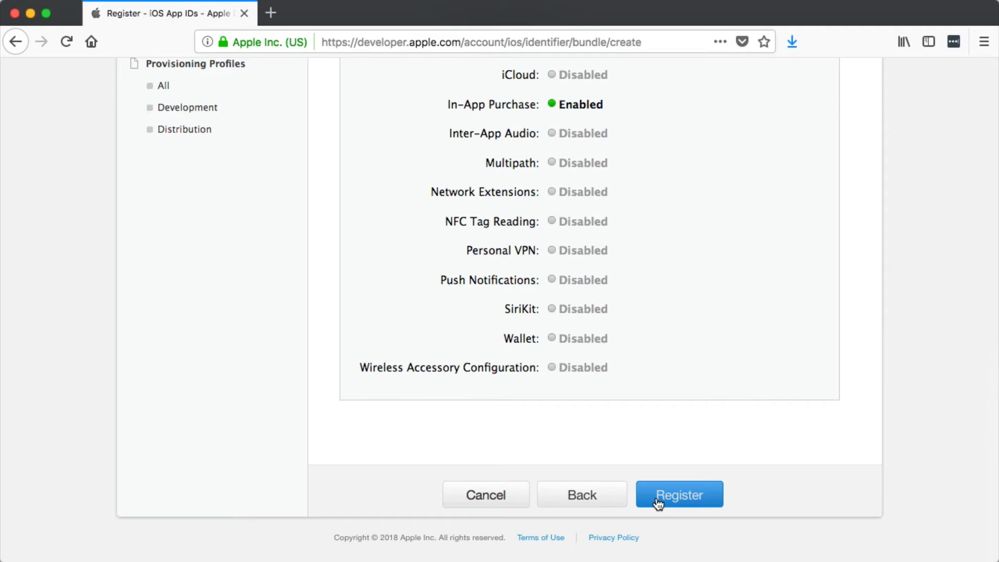
click(679, 494)
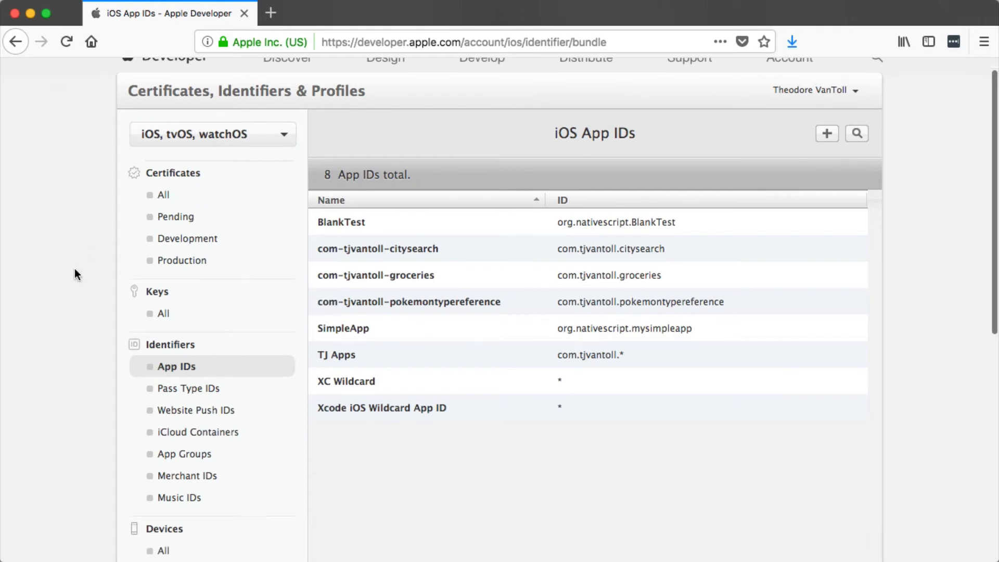
Step: Show all registered devices and start registering a new one
scroll(down, 3)
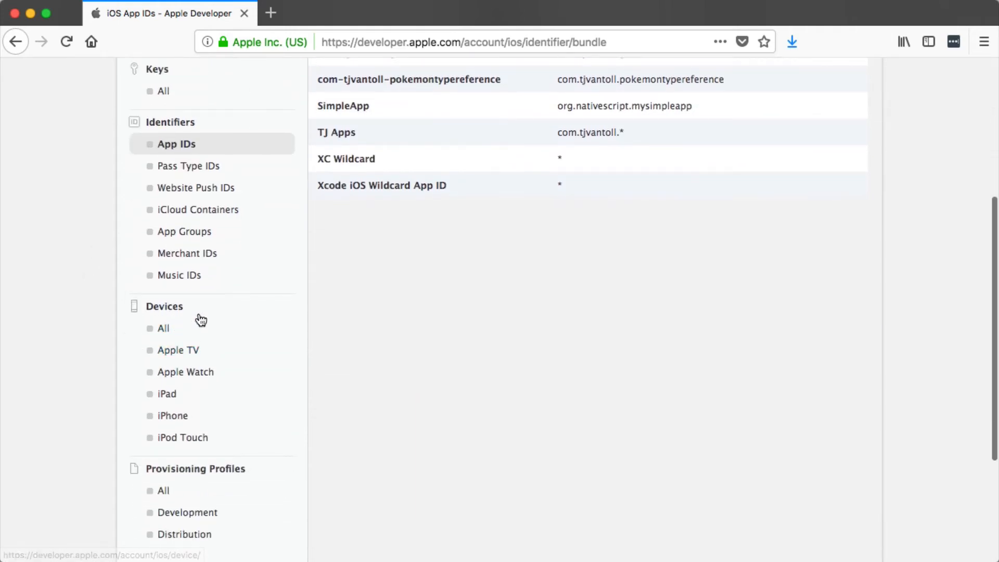
click(163, 328)
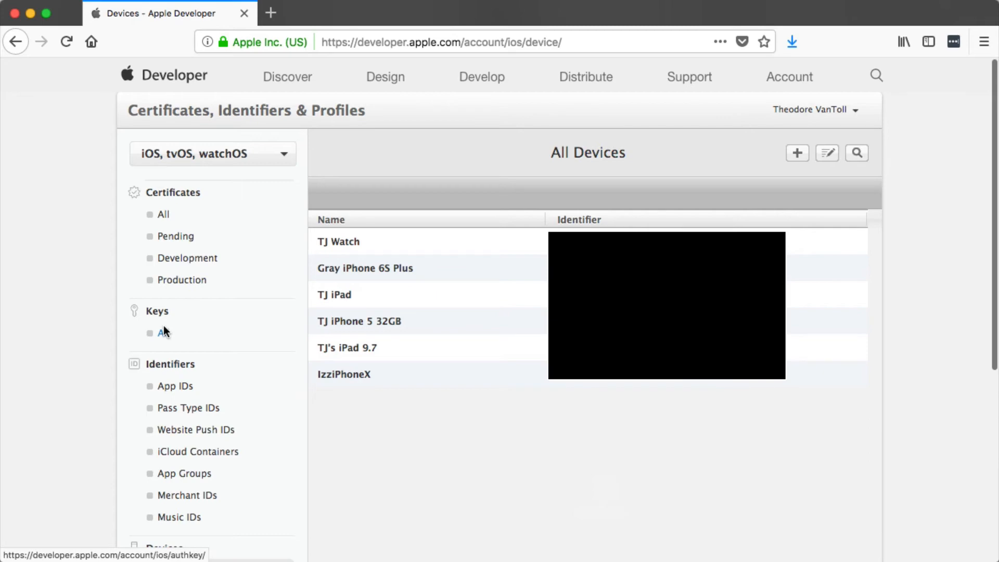
click(797, 153)
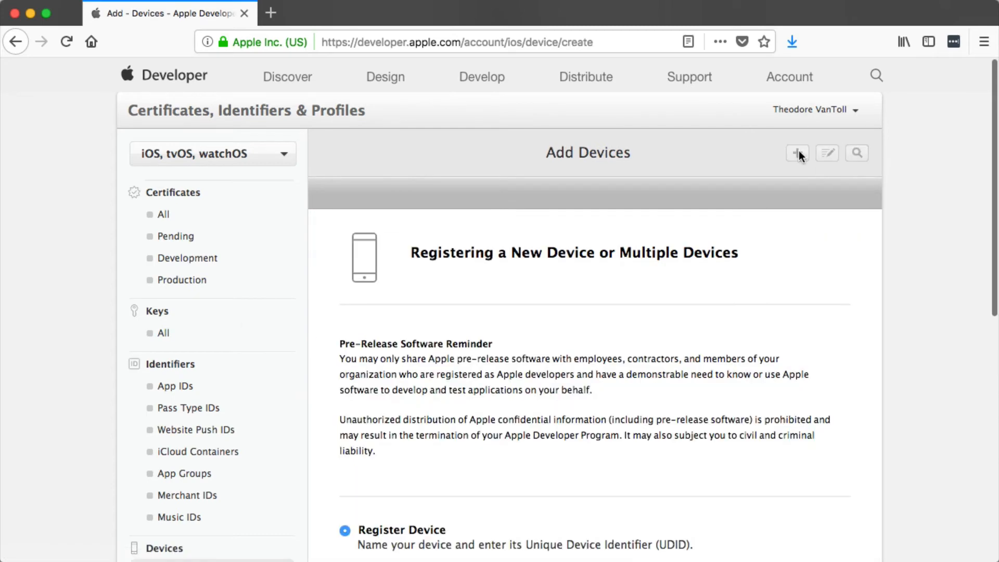
Step: Name the new device 'My iPhone' in the Register Device form
scroll(down, 3)
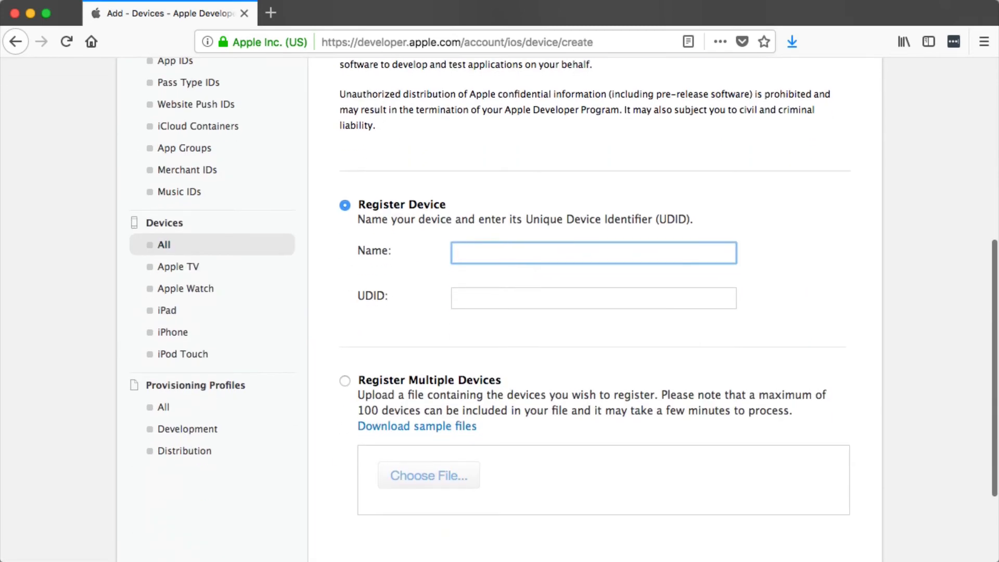
text(My iPhone)
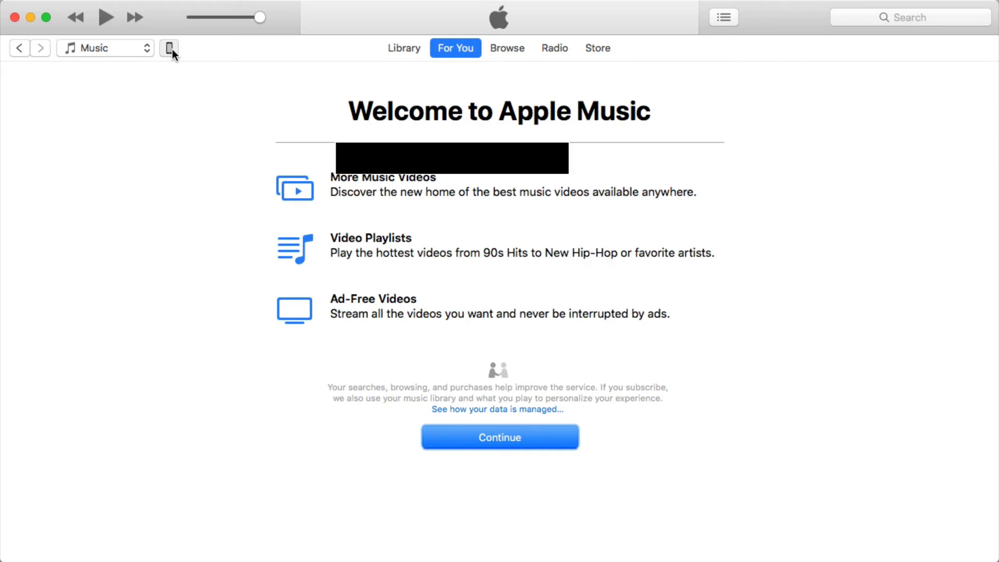
Step: Show the connected IzziPhoneX summary to reveal its UDID
click(170, 48)
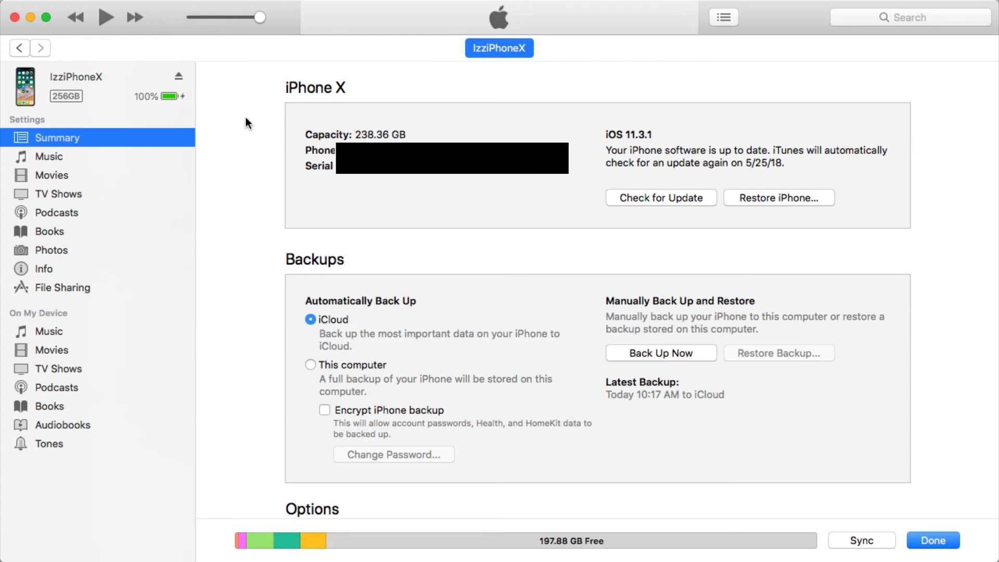
mouse_move(366, 176)
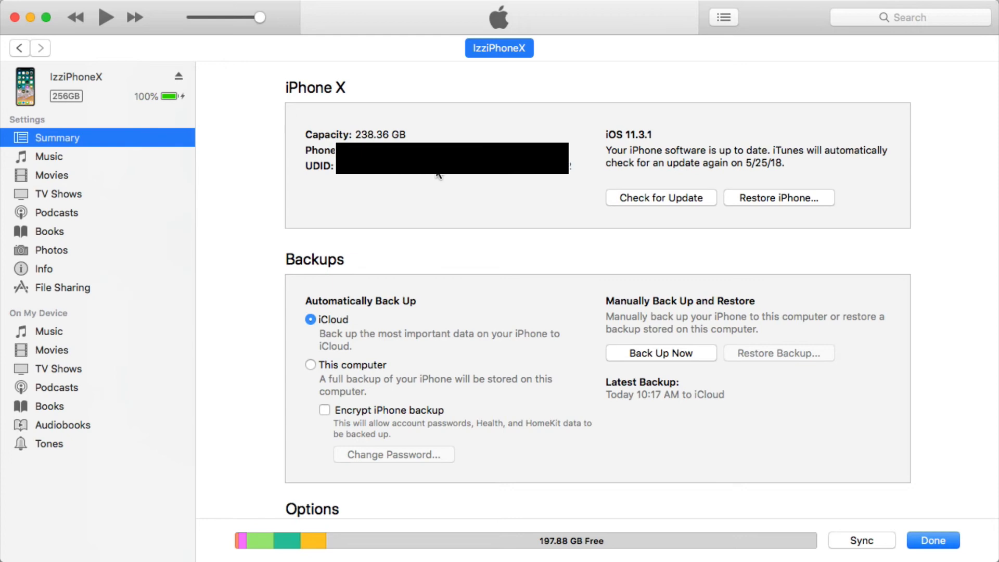
mouse_move(375, 180)
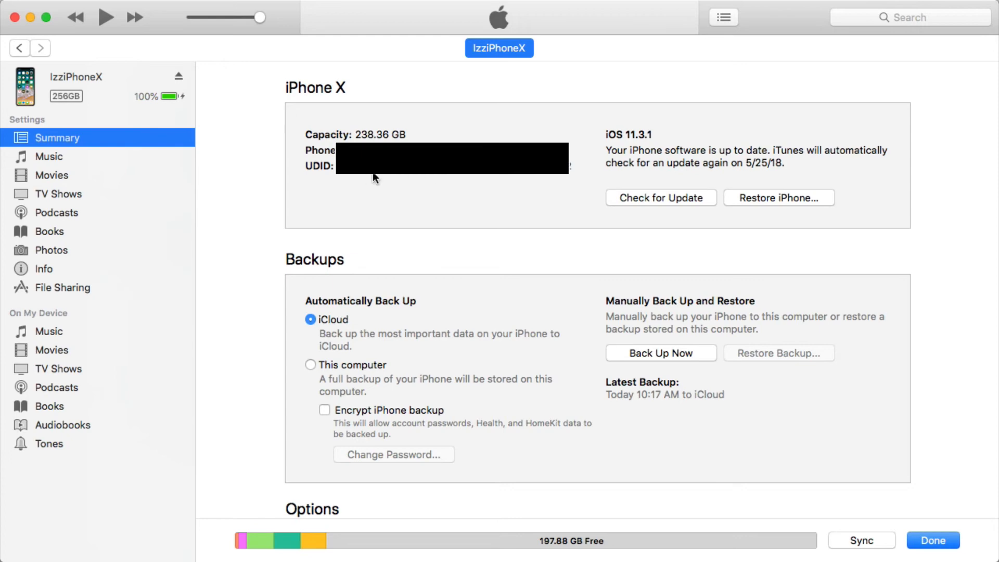
mouse_move(376, 178)
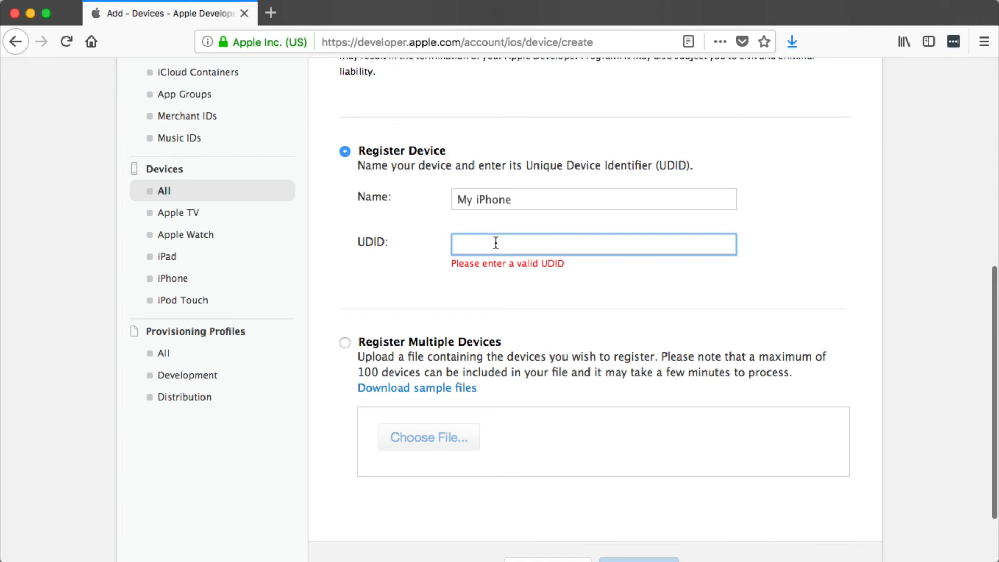
Step: Leave the device form and show the iOS Provisioning Profiles list in the Apple Developer portal
scroll(down, 3)
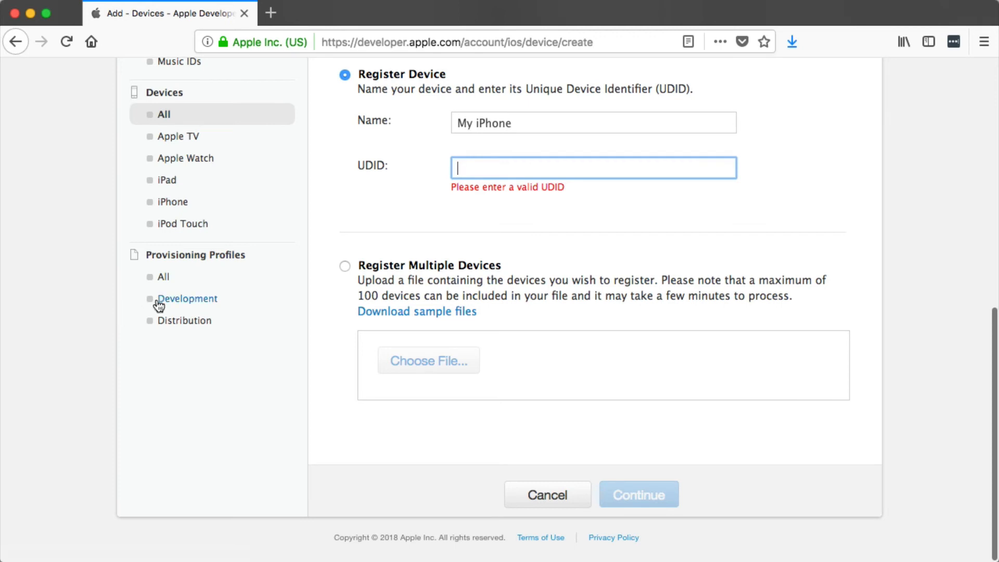
click(162, 276)
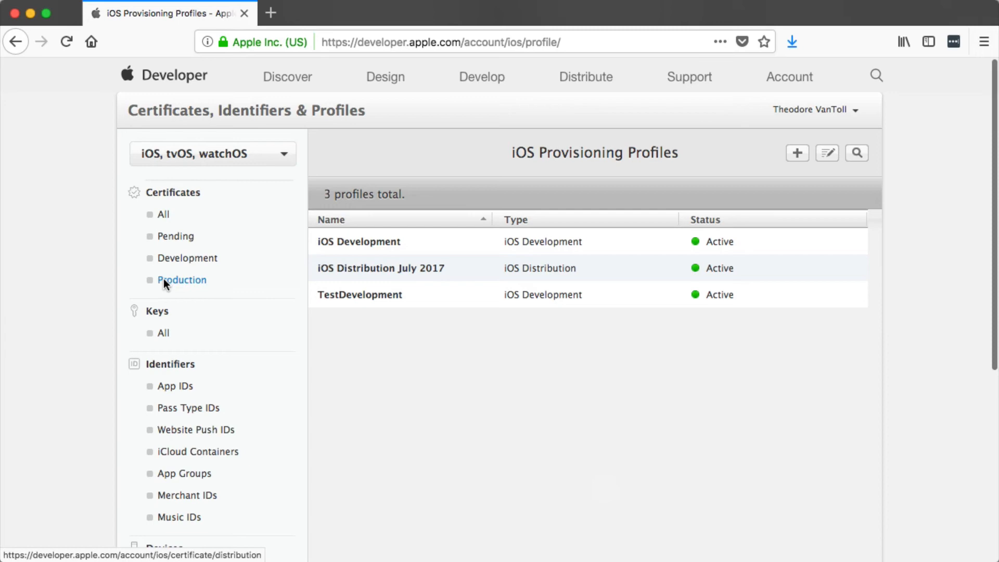
Step: Start a new provisioning profile of type iOS App Development and continue to App ID selection
scroll(down, 3)
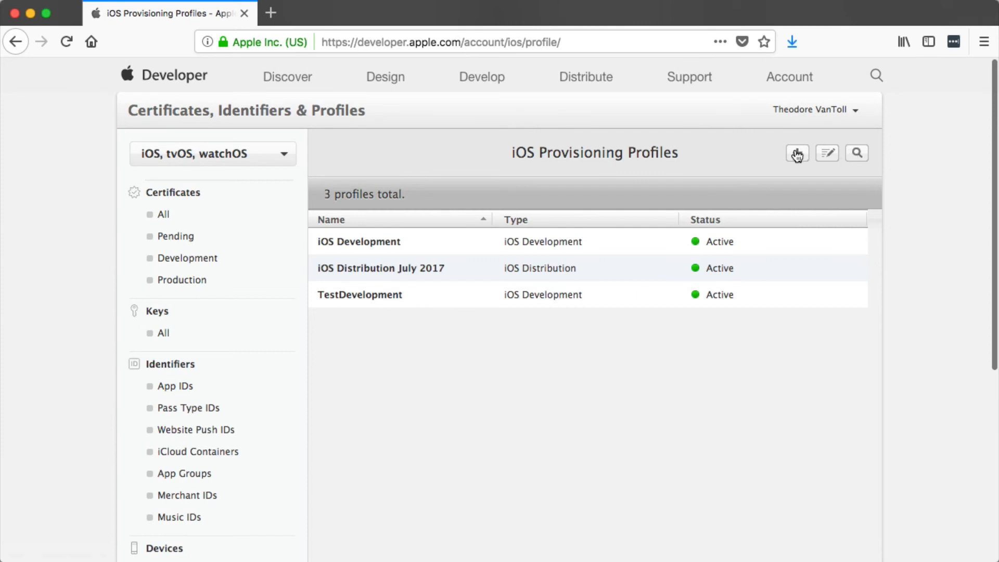
click(796, 153)
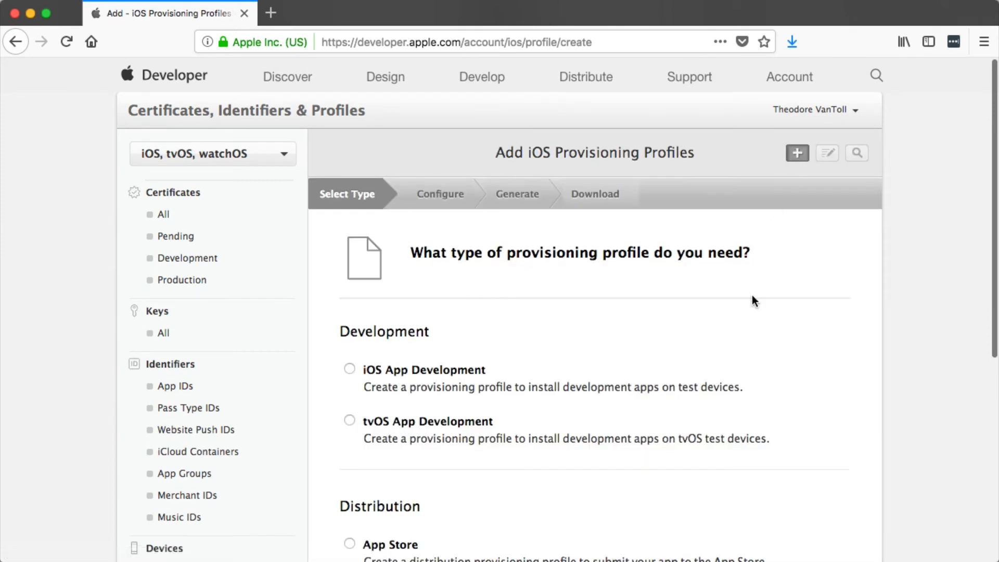
scroll(down, 3)
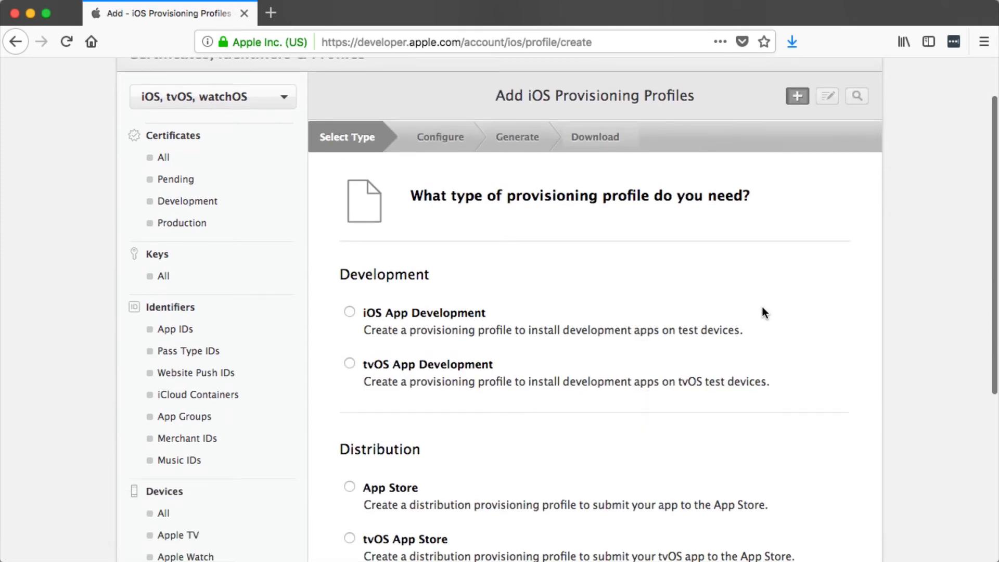
scroll(down, 3)
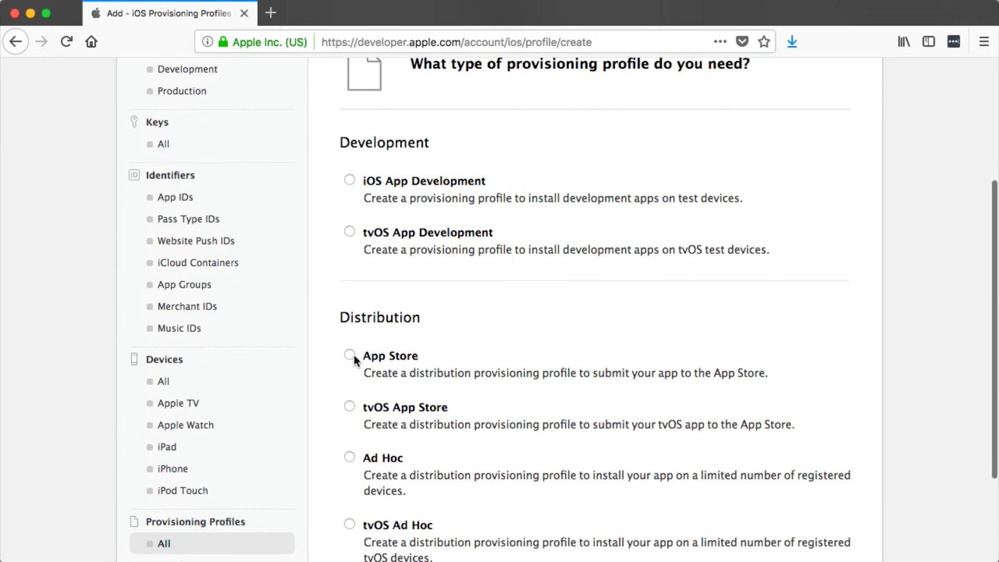
mouse_move(456, 347)
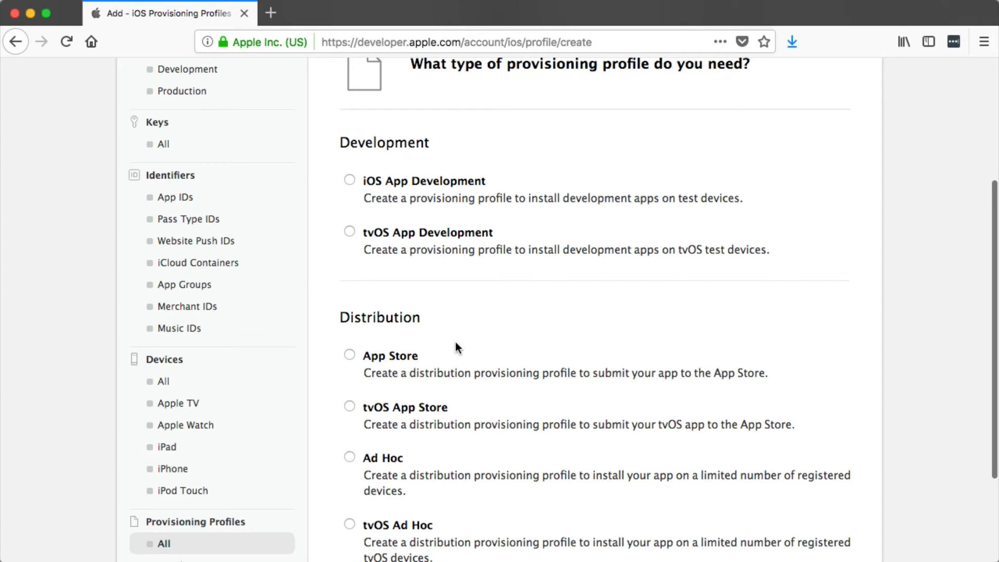
click(349, 180)
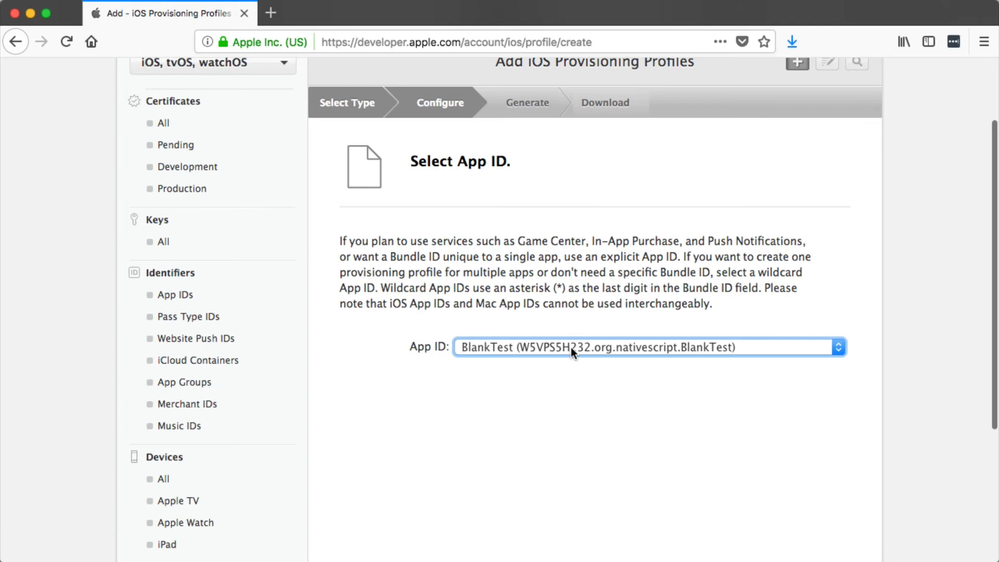
Step: Choose SimpleApp as the App ID and include the first development certificate
click(649, 347)
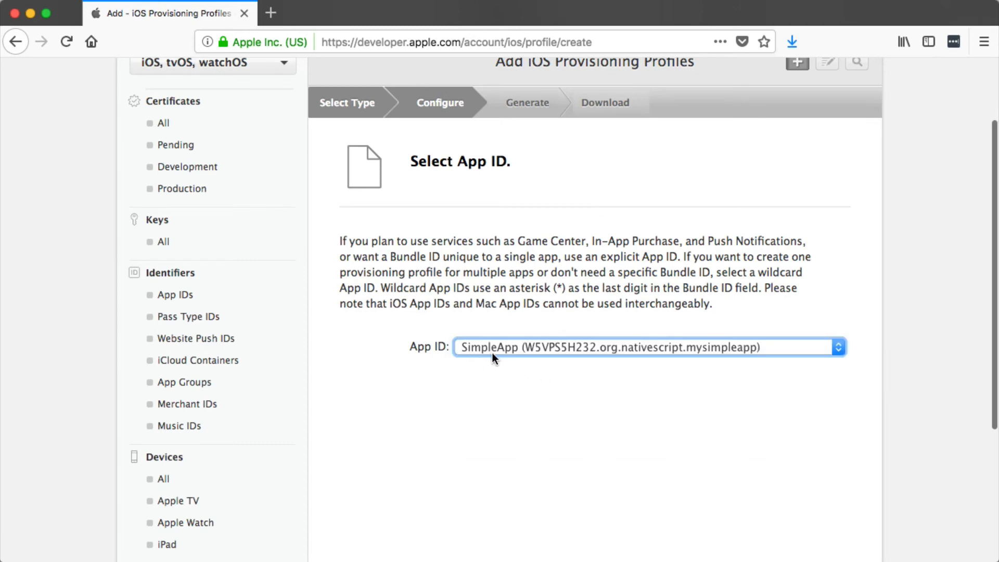
scroll(down, 3)
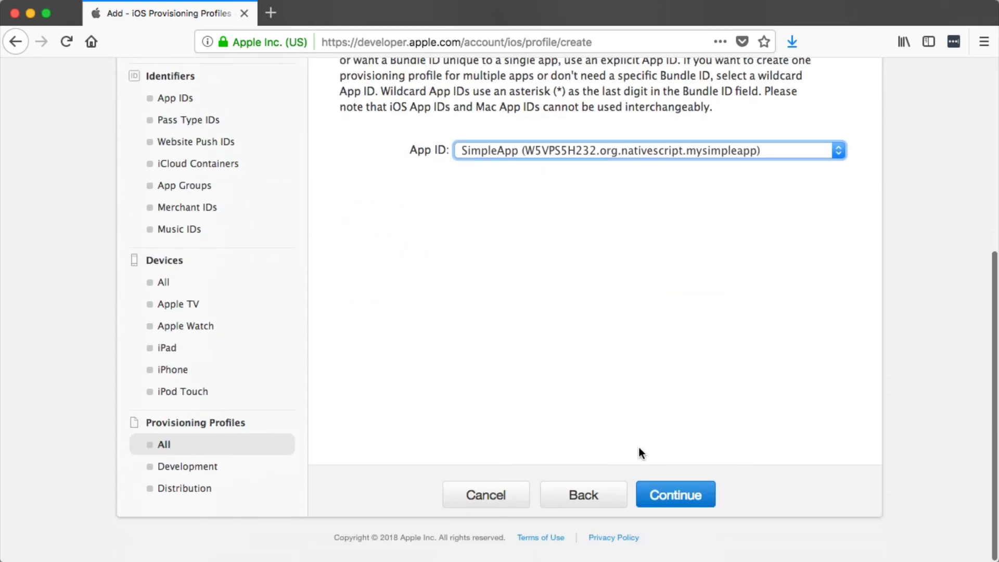
click(675, 494)
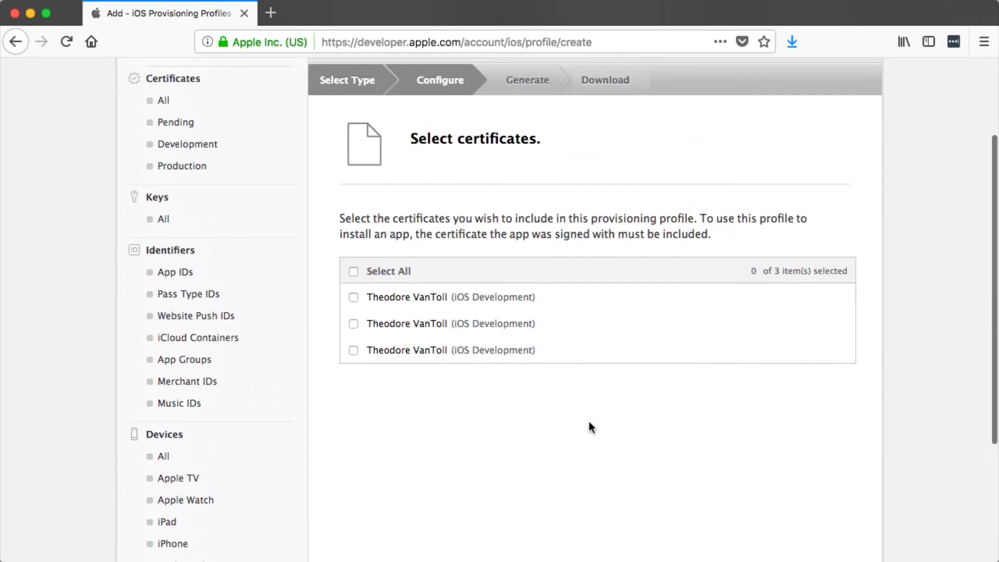
click(354, 297)
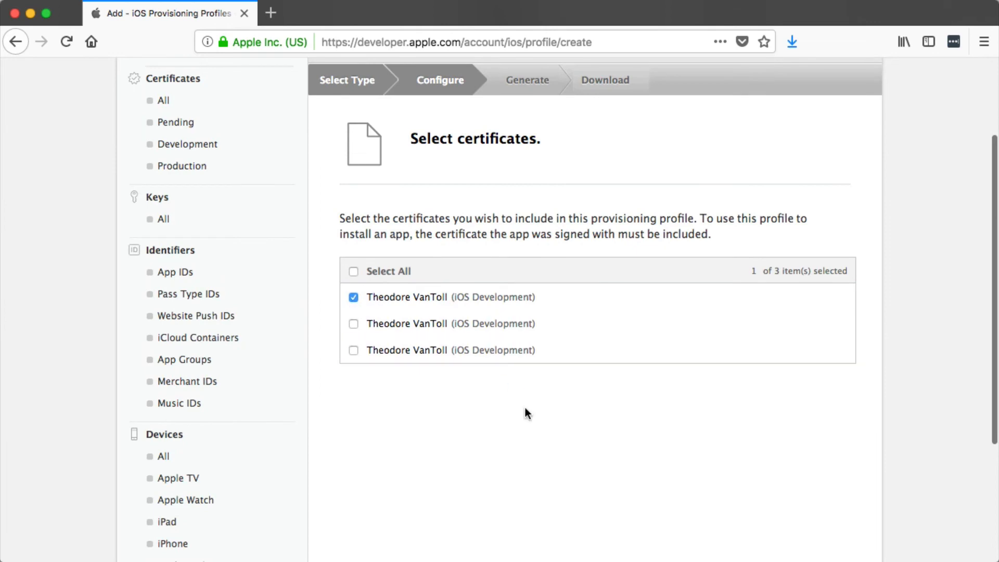
click(674, 494)
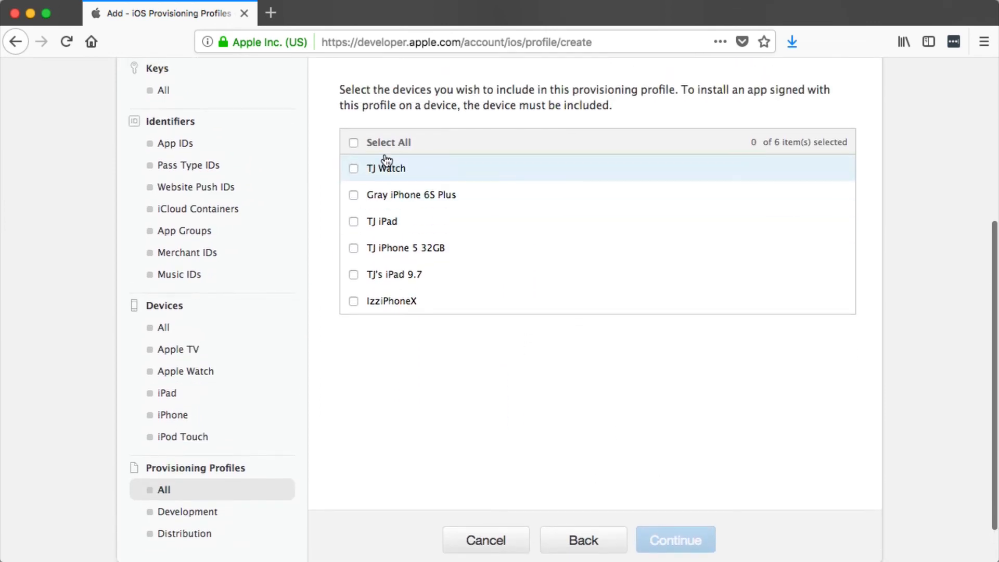
Step: Include all six devices, generate the Development profile and download it
click(354, 142)
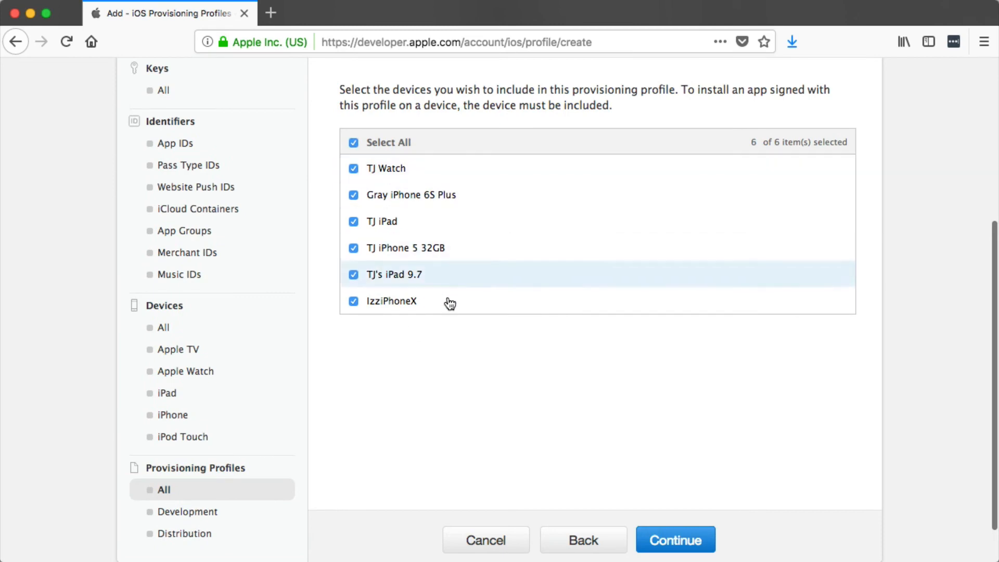
click(674, 541)
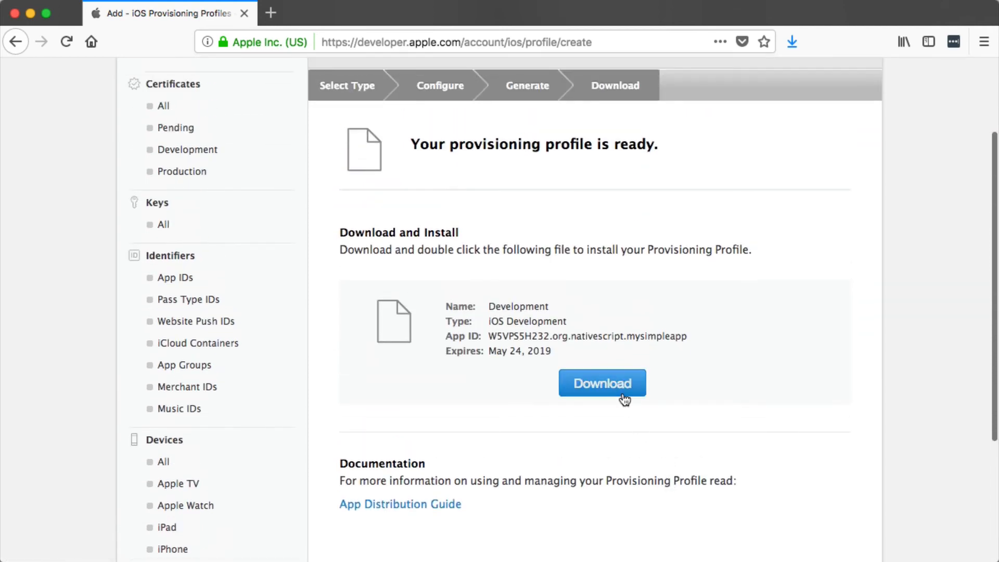
click(601, 383)
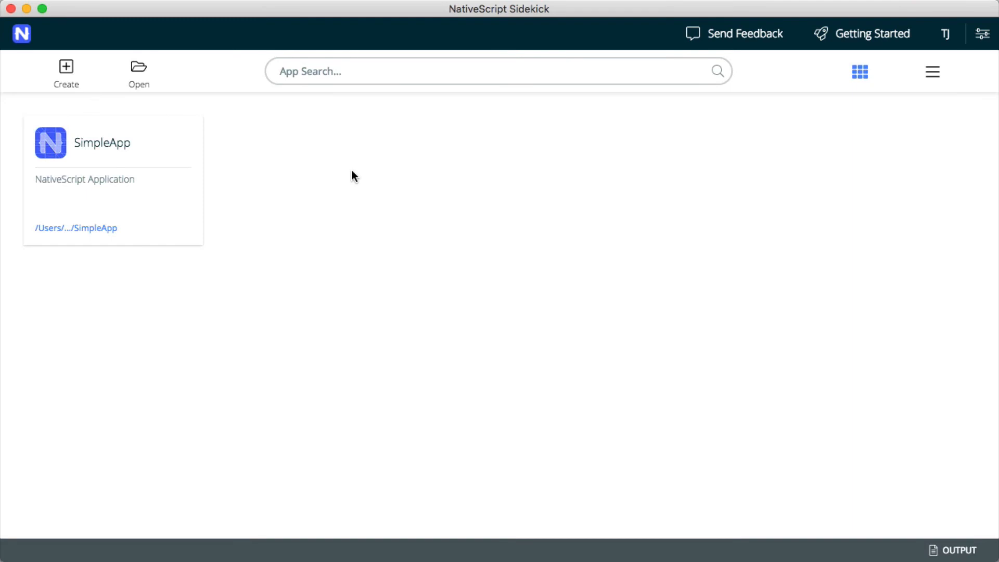
Step: Attach development.p12 and Development.mobileprovision to SimpleApp's iOS provisioning for IzziPhoneX
click(113, 141)
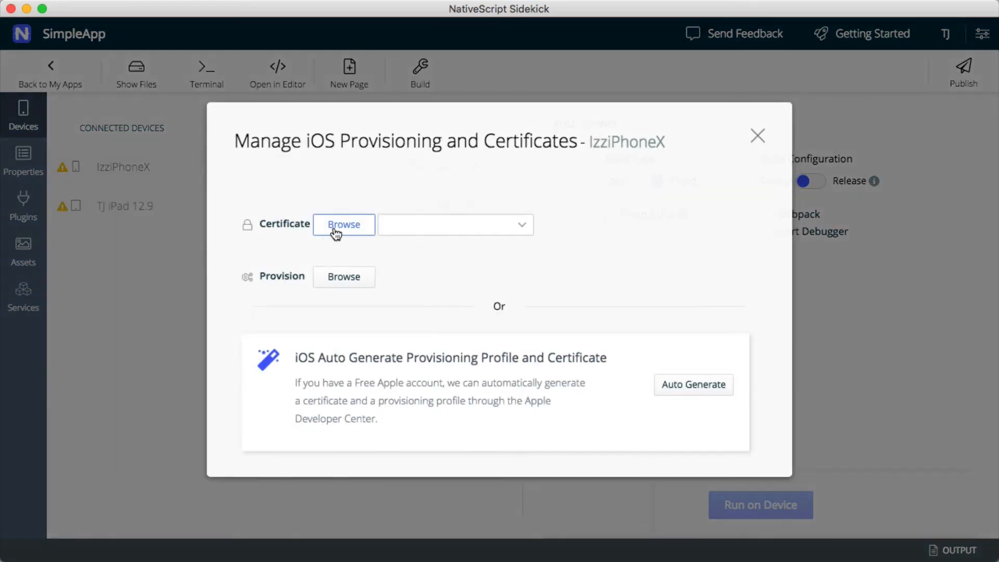
click(343, 225)
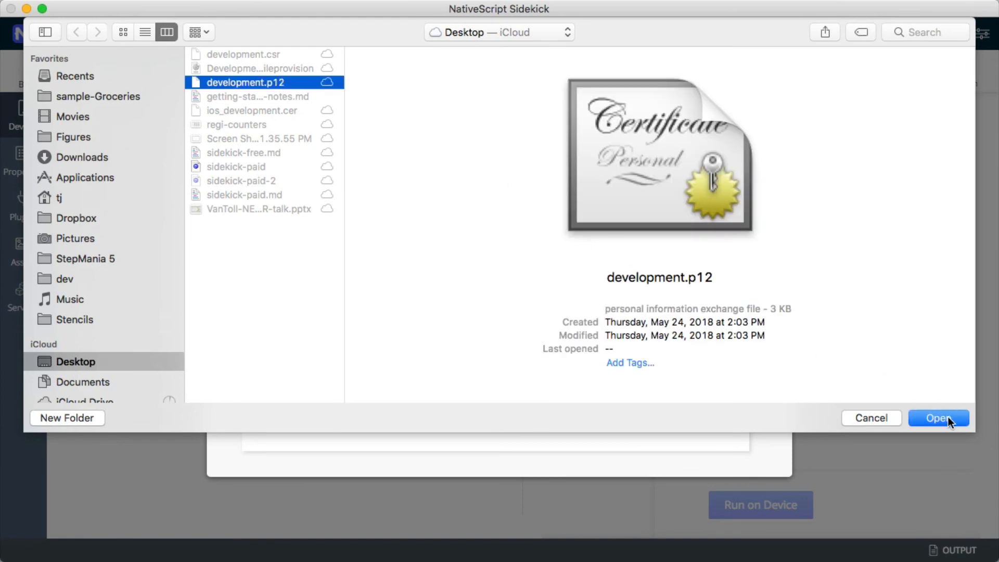
click(938, 419)
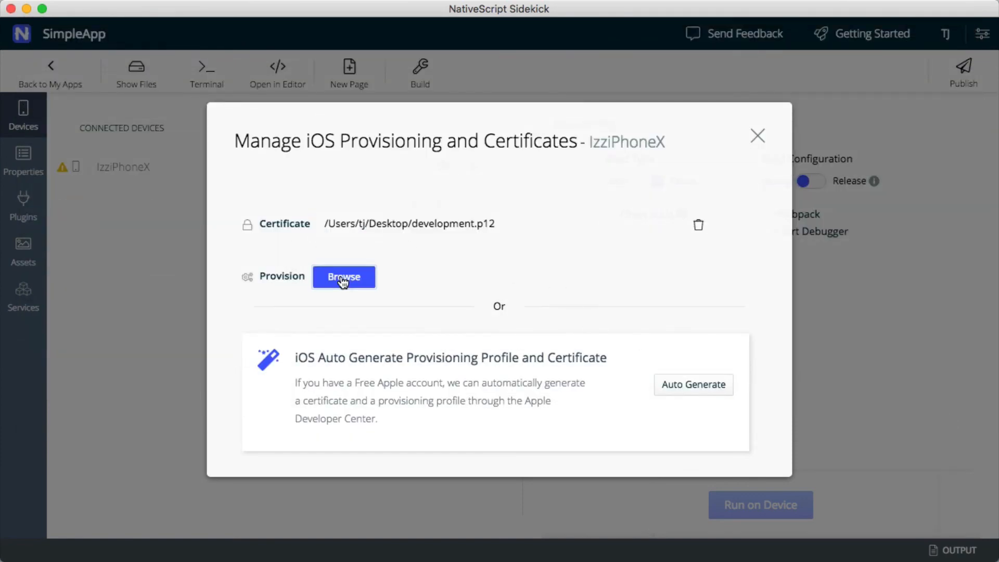
click(343, 277)
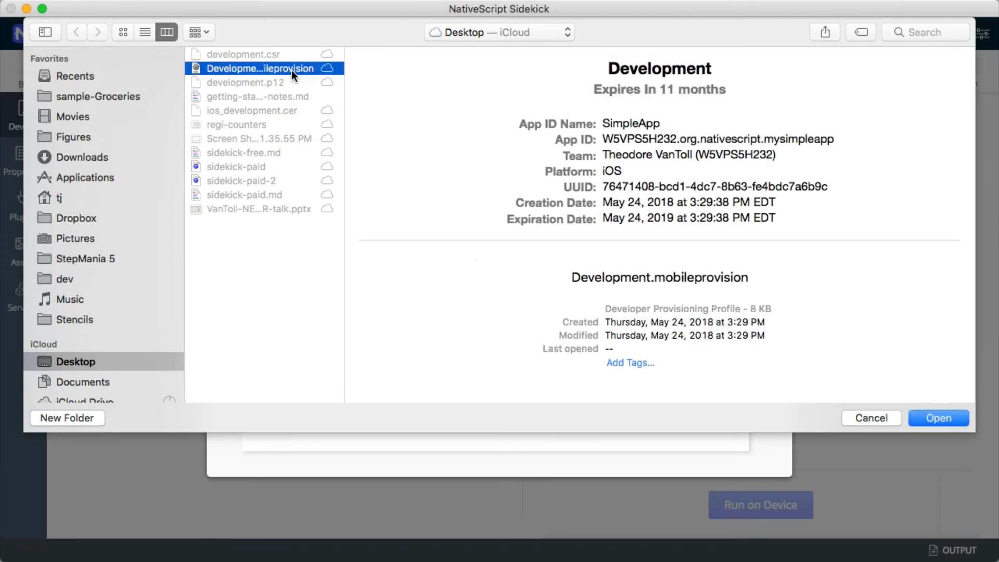
click(938, 419)
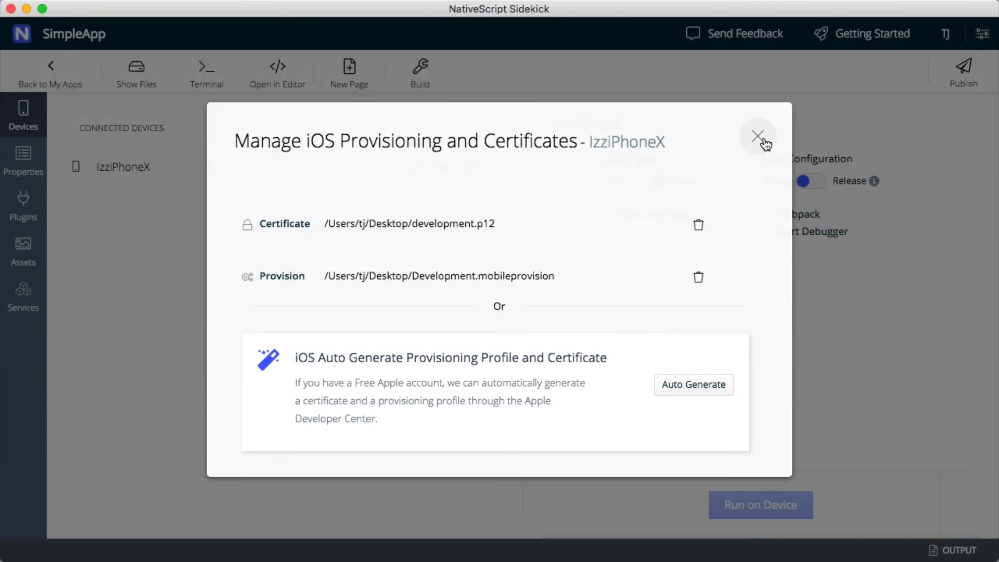
click(758, 136)
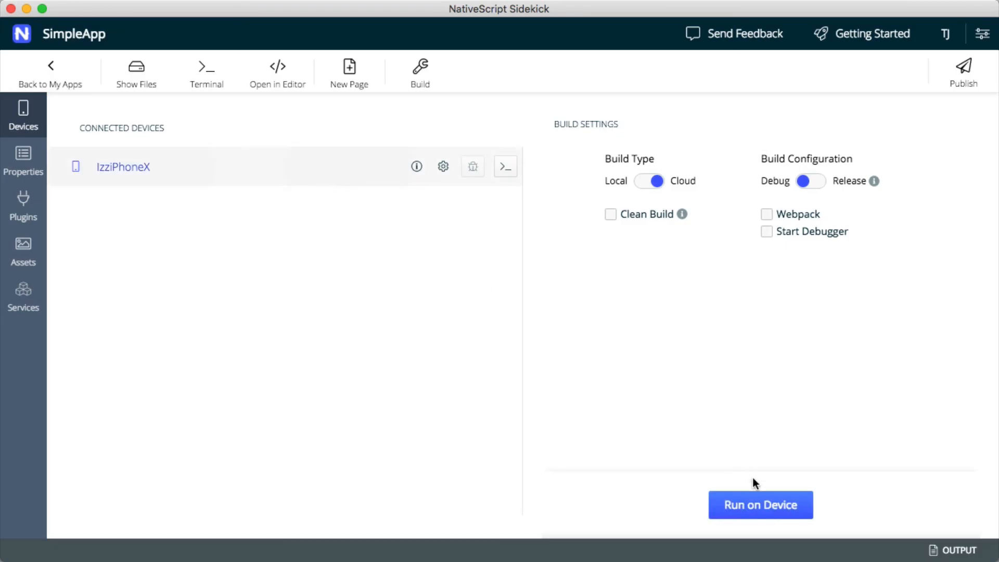
Step: Run SimpleApp on IzziPhoneX, confirming the development.p12 password, and let the build finish
click(760, 505)
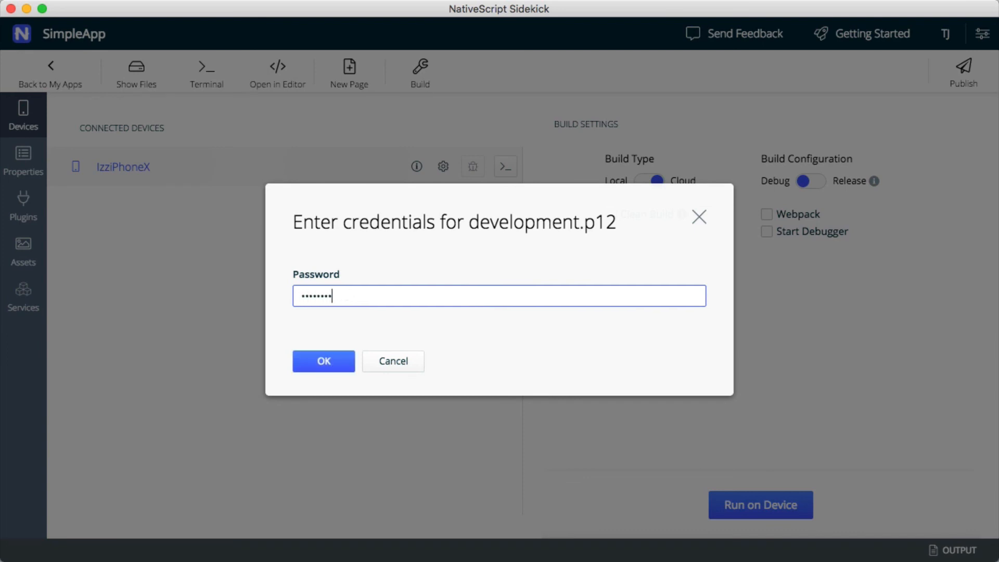
click(323, 361)
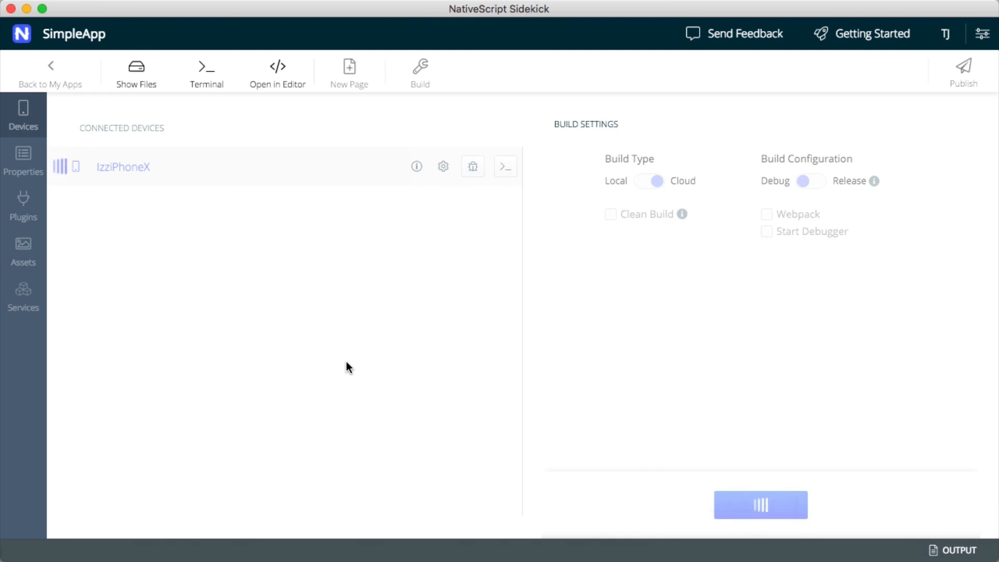
click(959, 549)
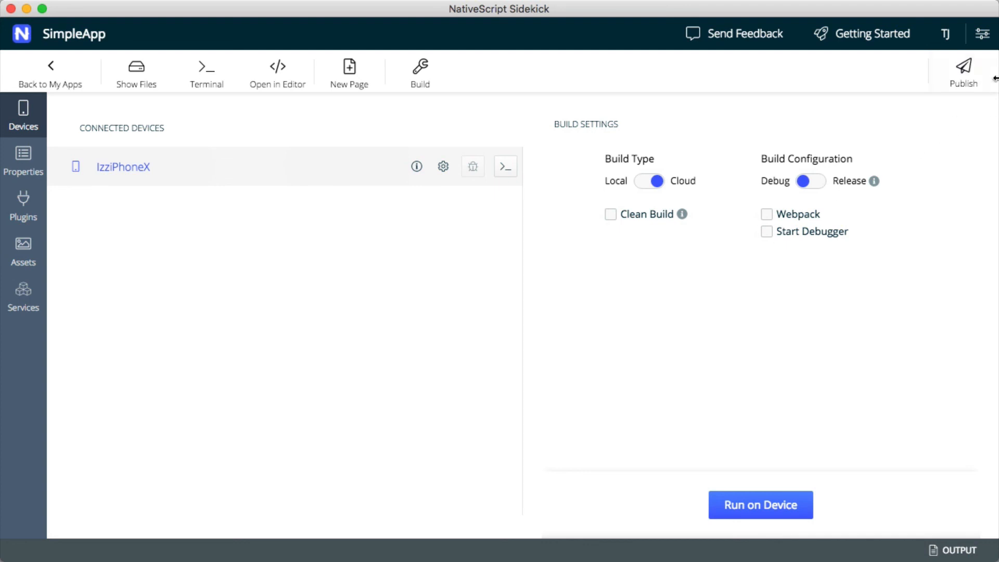
Step: Go to Publish to Stores and show the Apple App Store provisioning and certificate settings
click(964, 71)
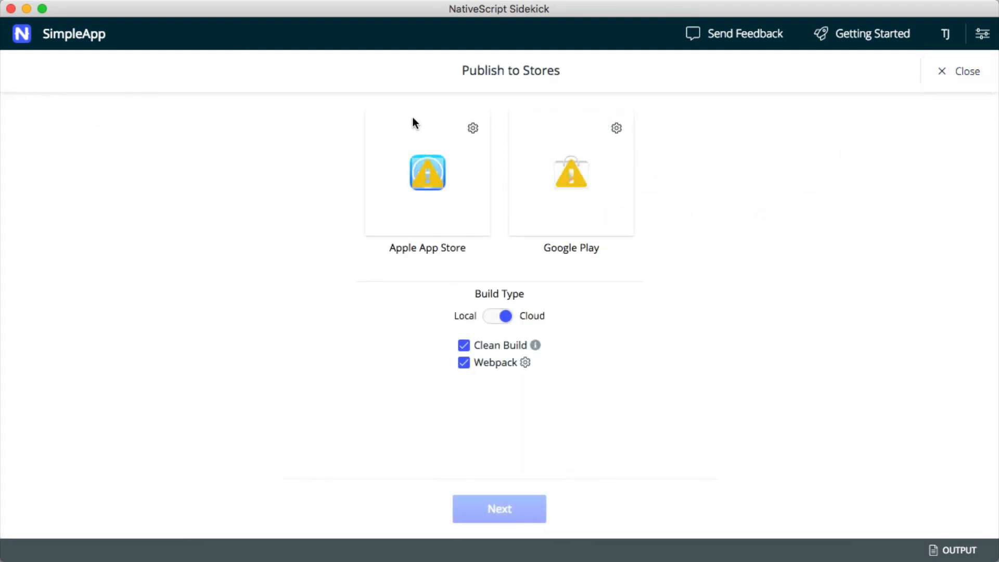
click(472, 128)
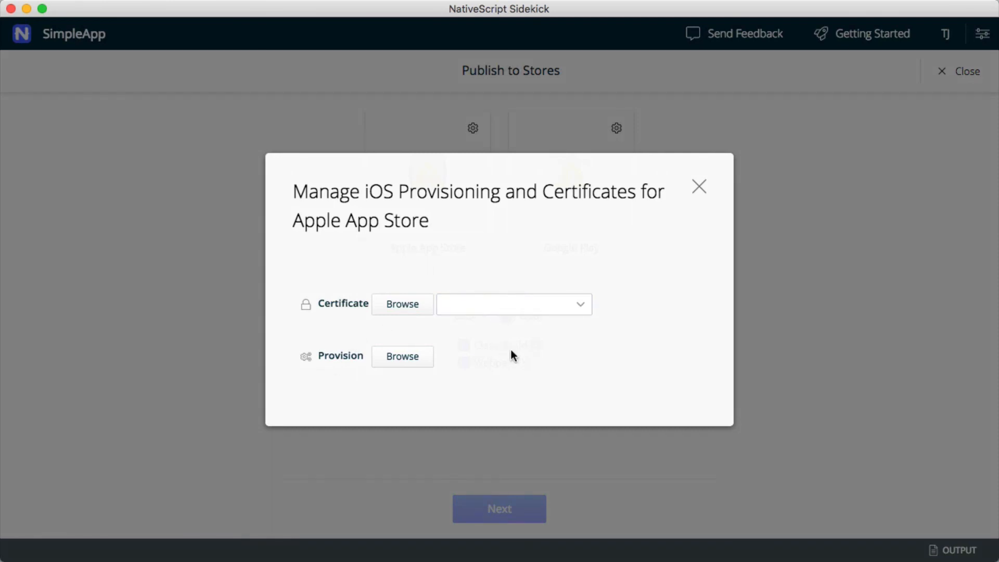
mouse_move(480, 354)
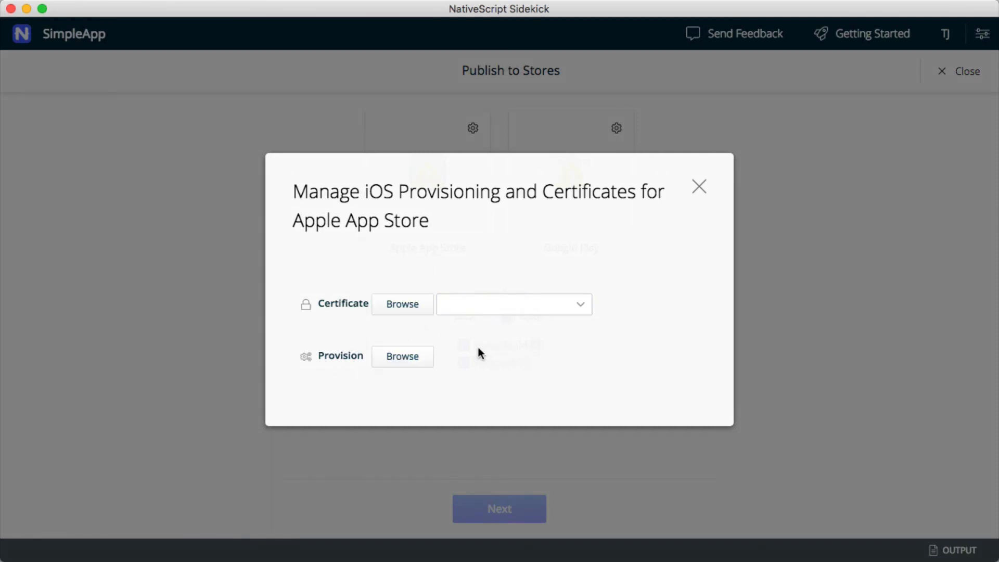